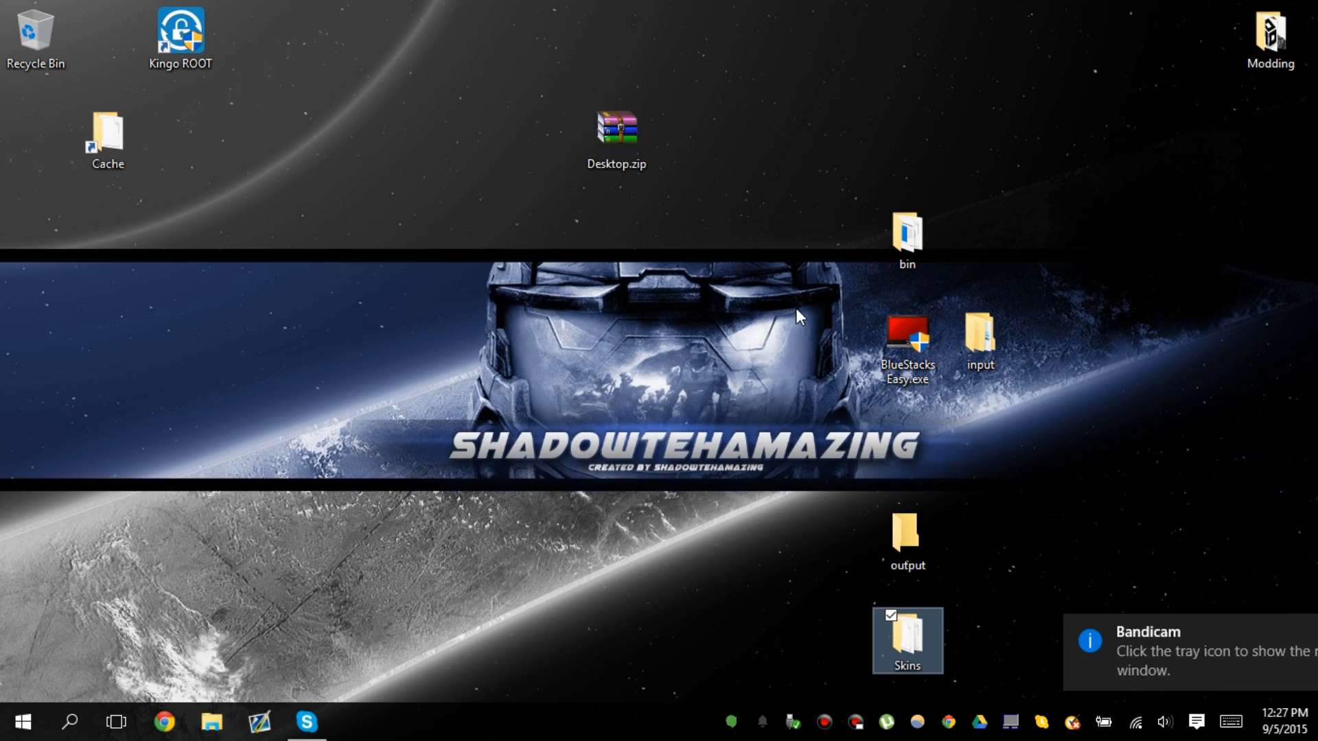
Launch BlueStacks Easy, run the computer compatibility check and keep its window on top.
click(1029, 465)
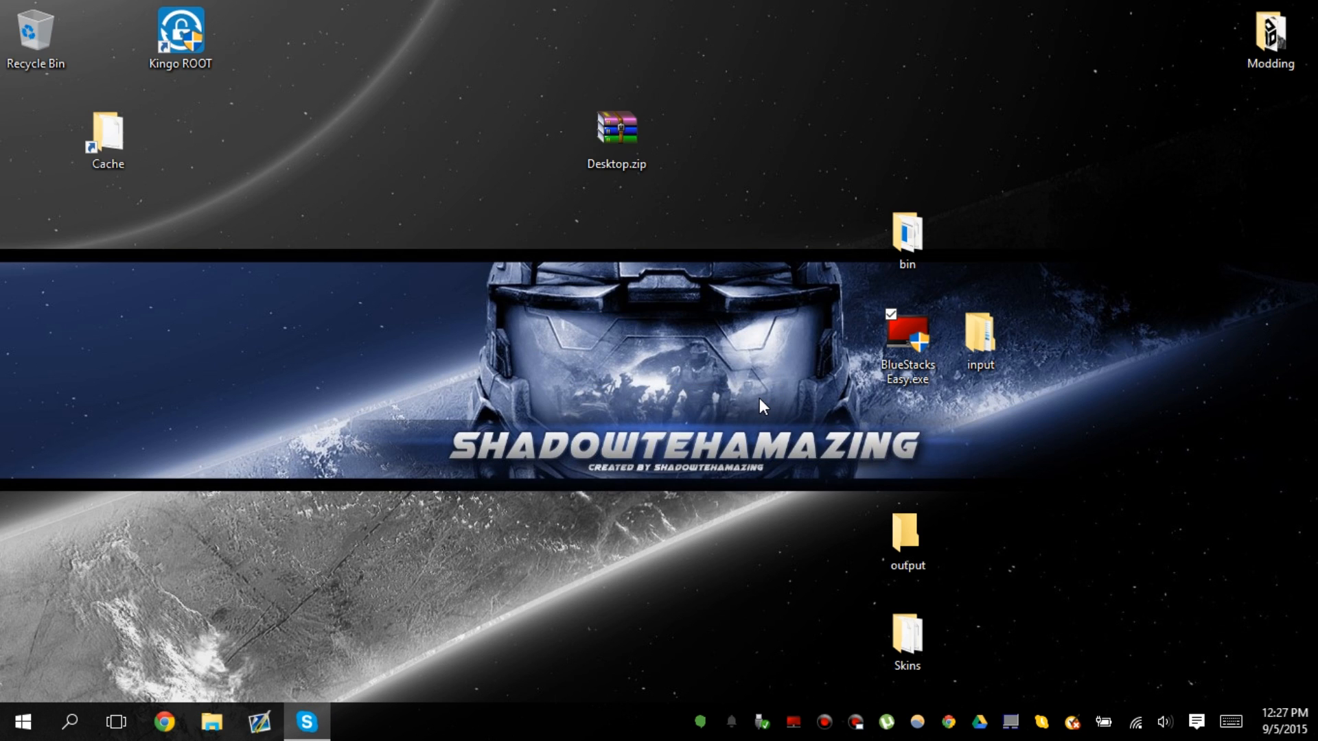
double_click(906, 336)
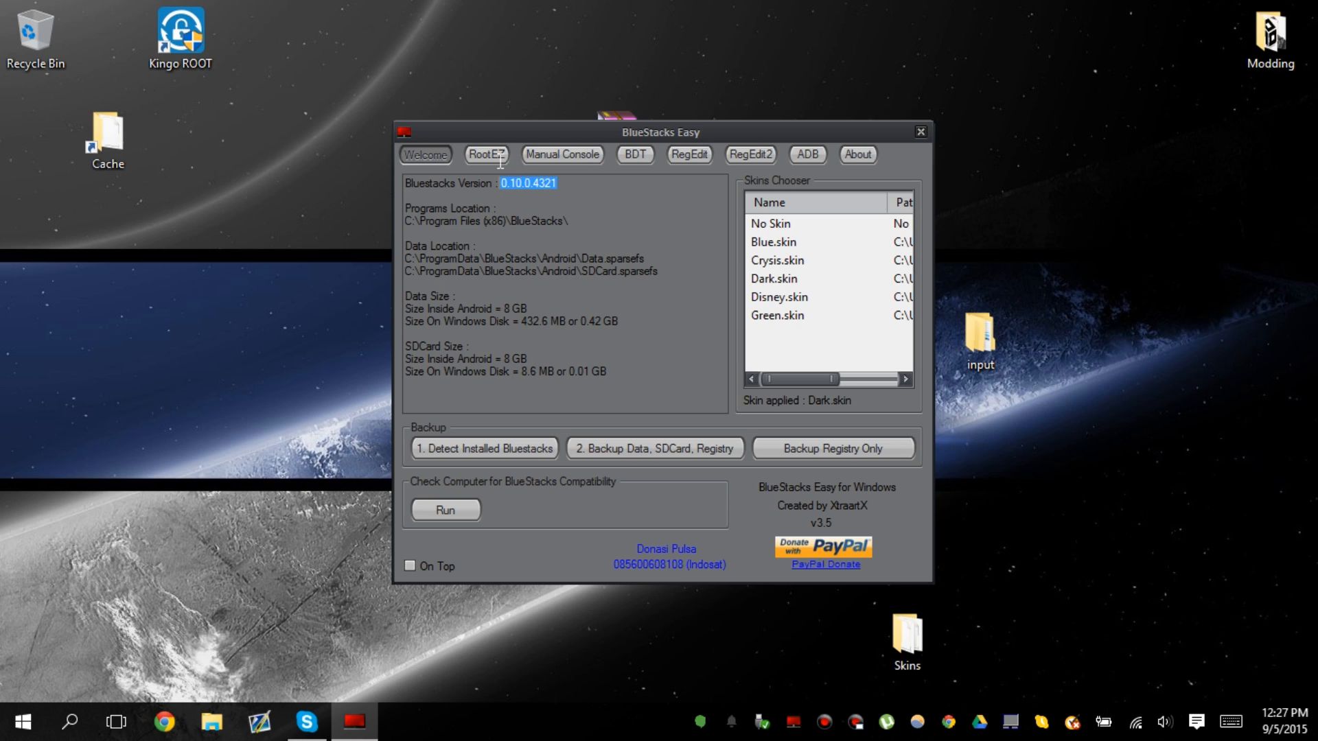
mouse_move(504, 168)
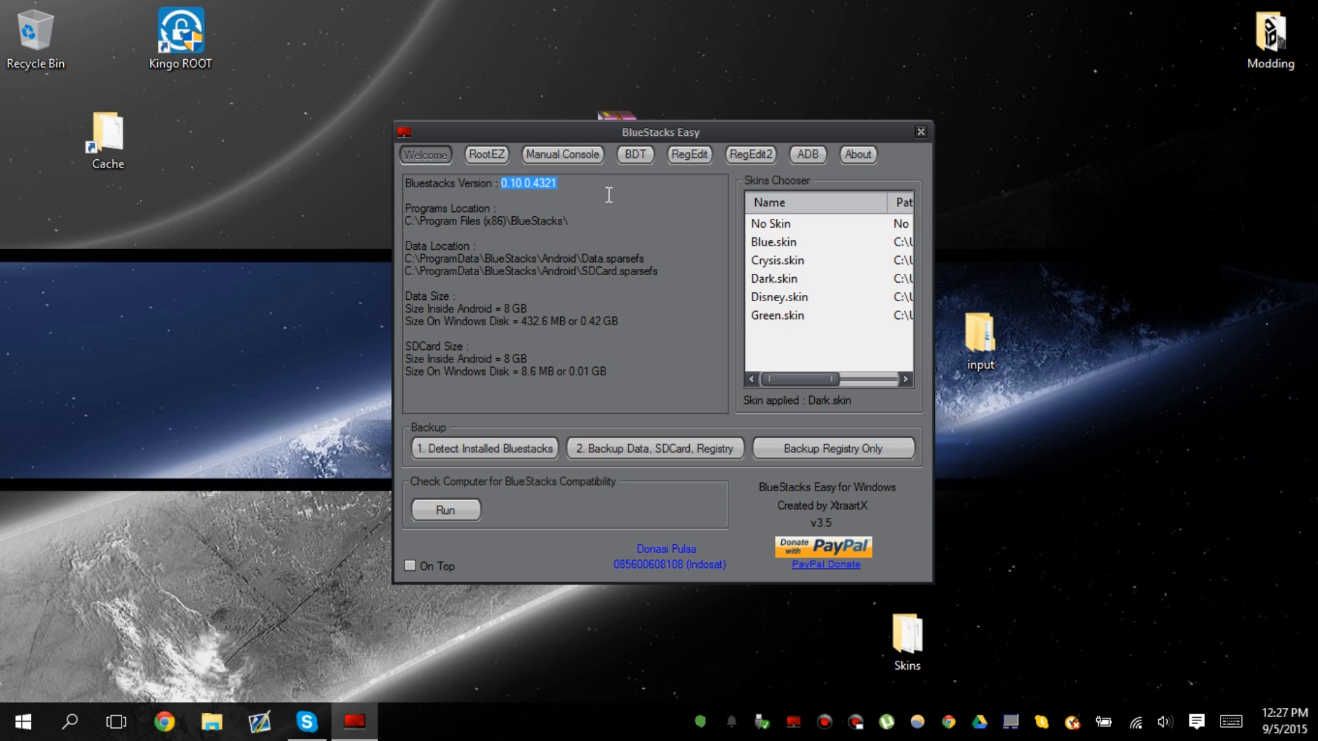
click(445, 510)
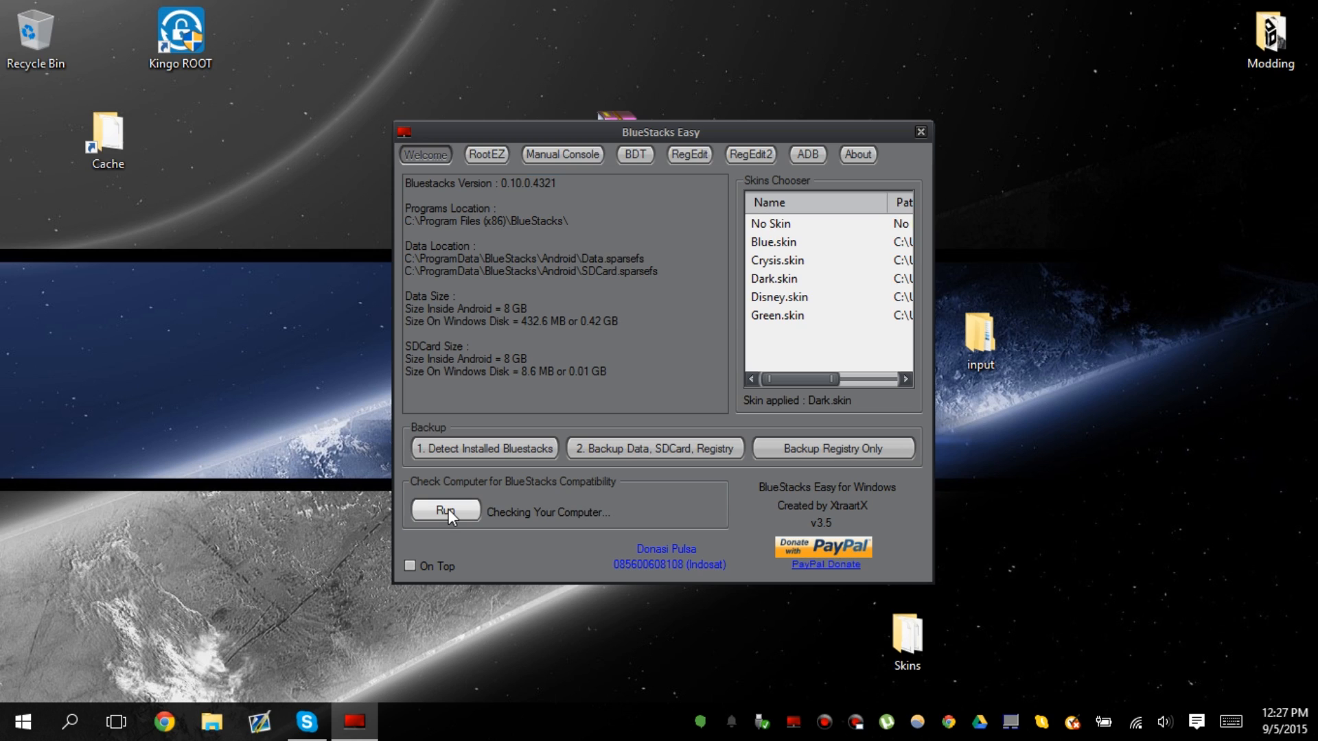
click(445, 511)
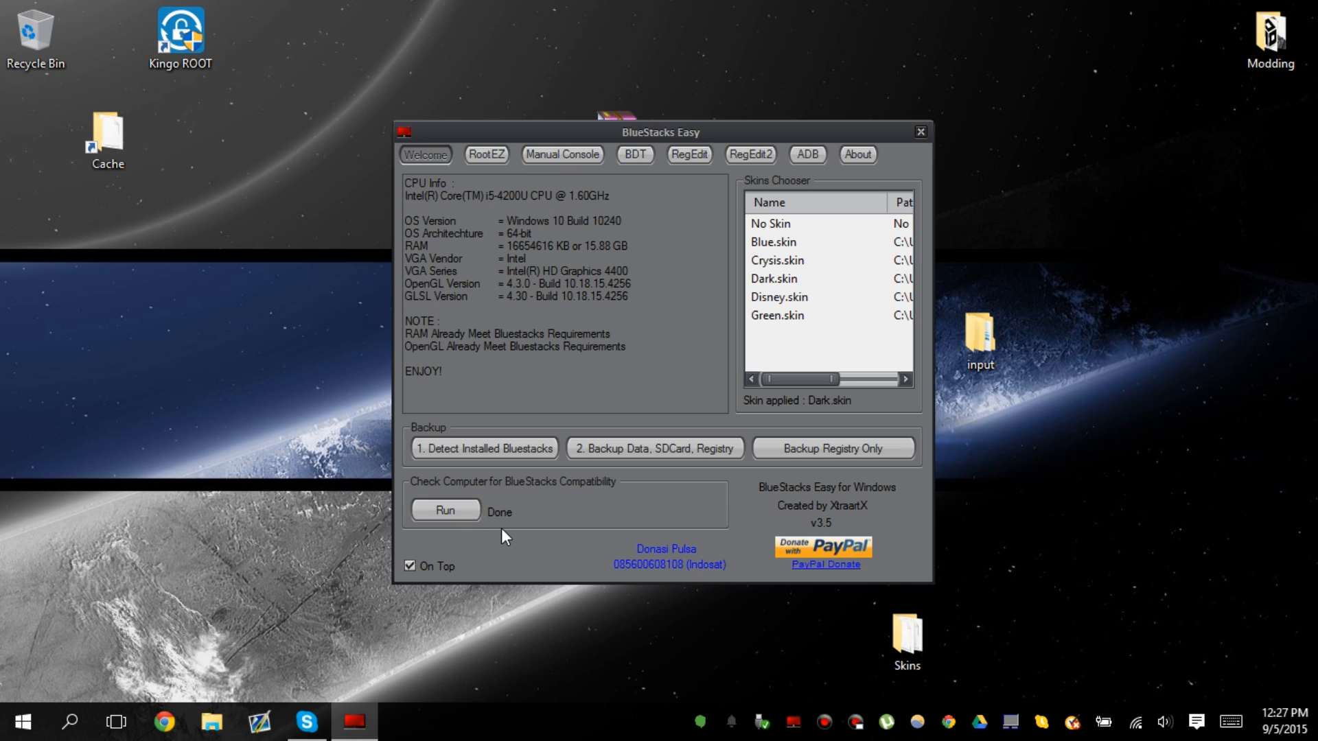
mouse_move(501, 165)
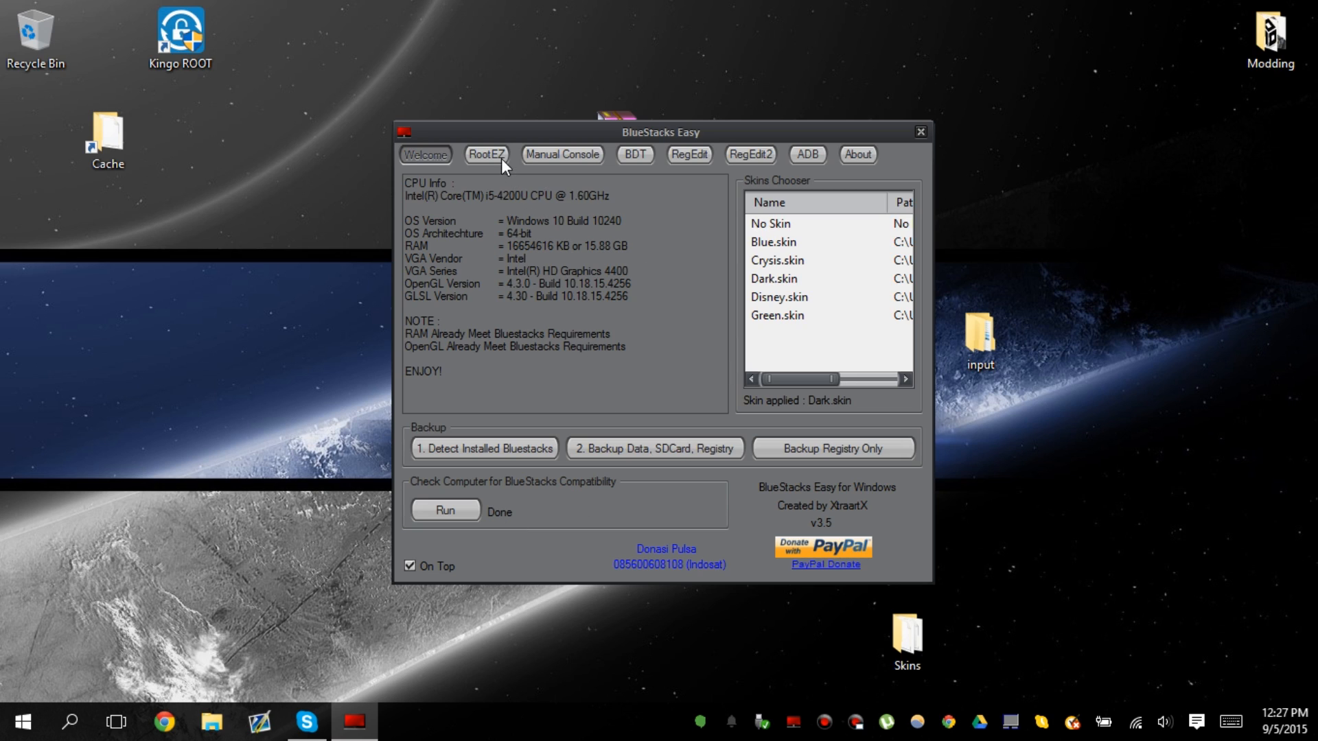
On RootEZ, auto-detect Root.fs and choose KitKat with the Rooting process.
click(485, 154)
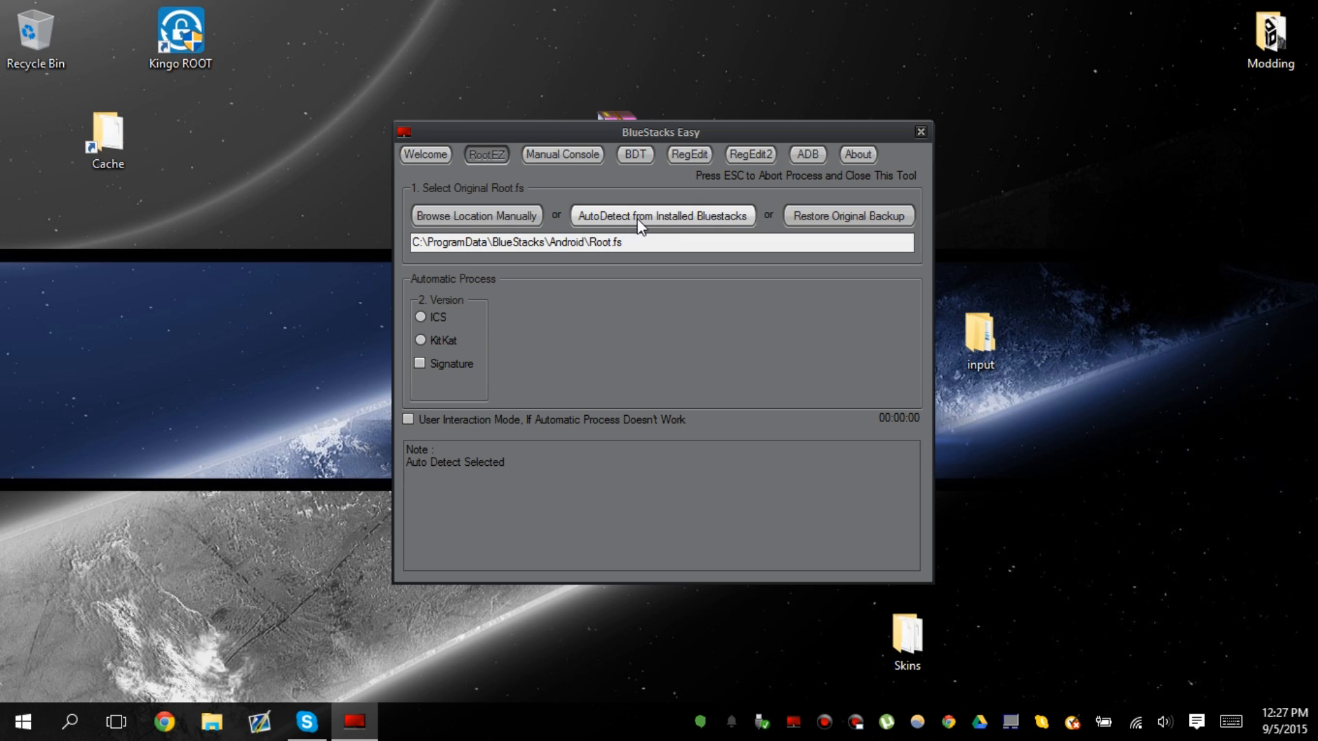
click(420, 339)
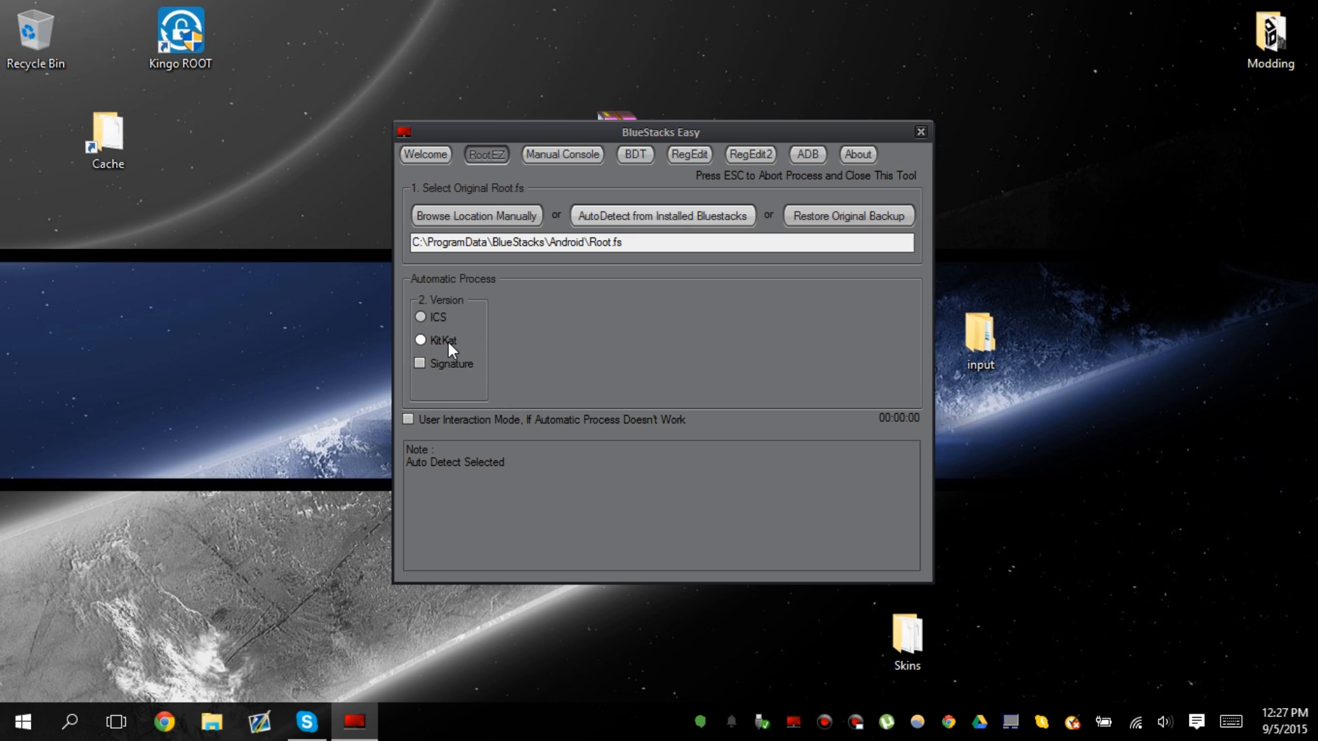
click(420, 340)
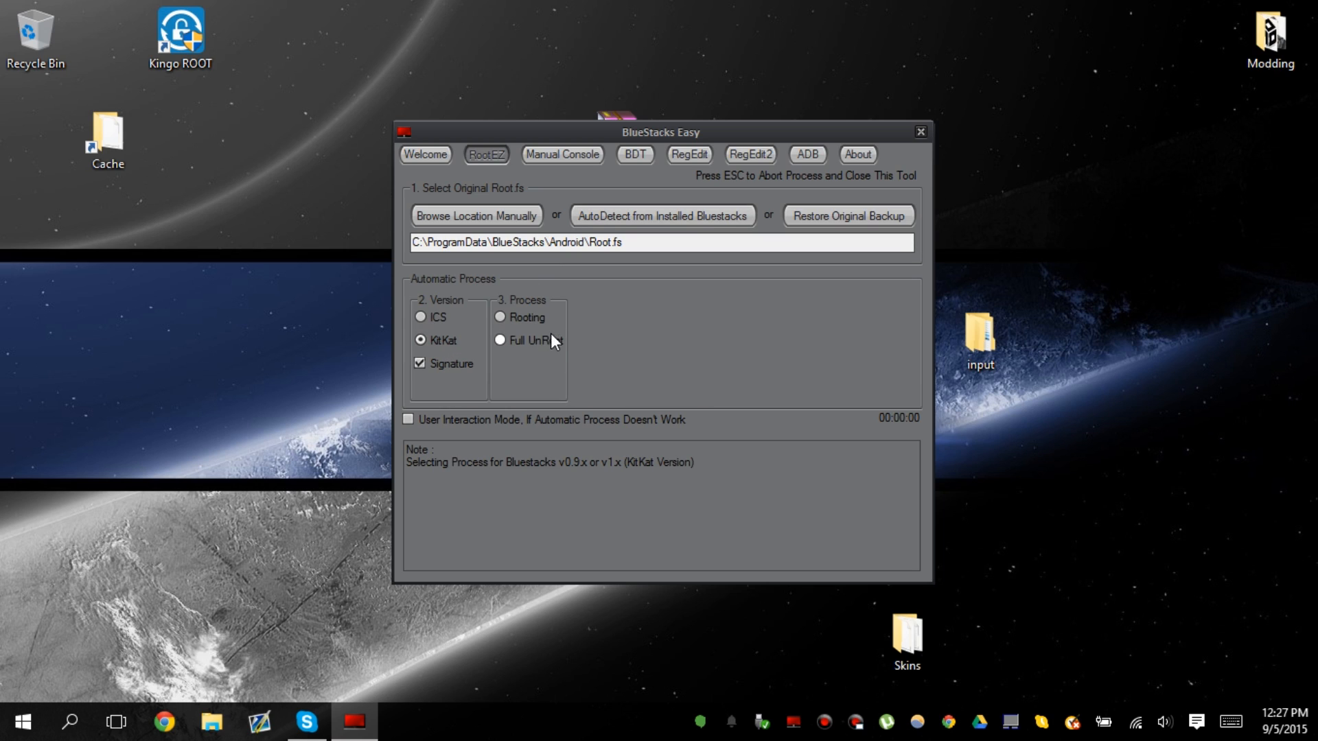
click(501, 317)
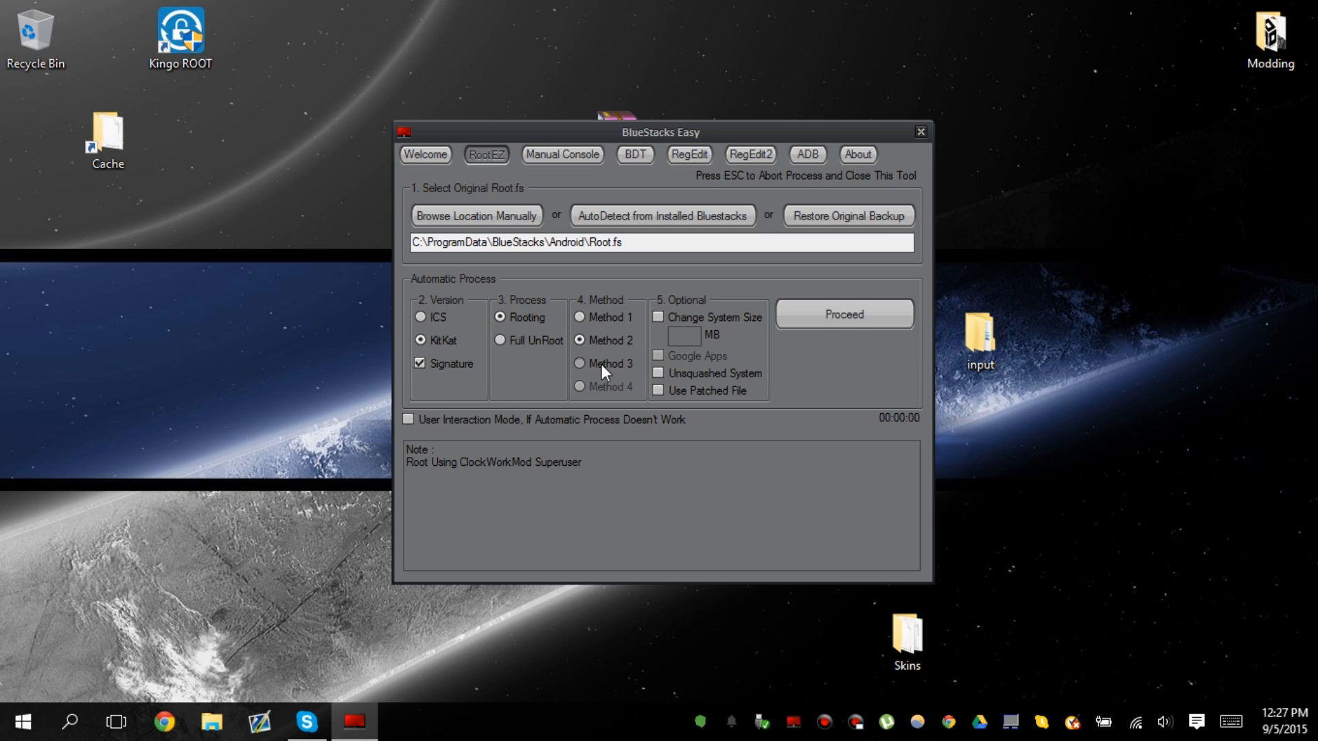
Settle on rooting Method 2 and enable Unsquashed System support.
click(579, 363)
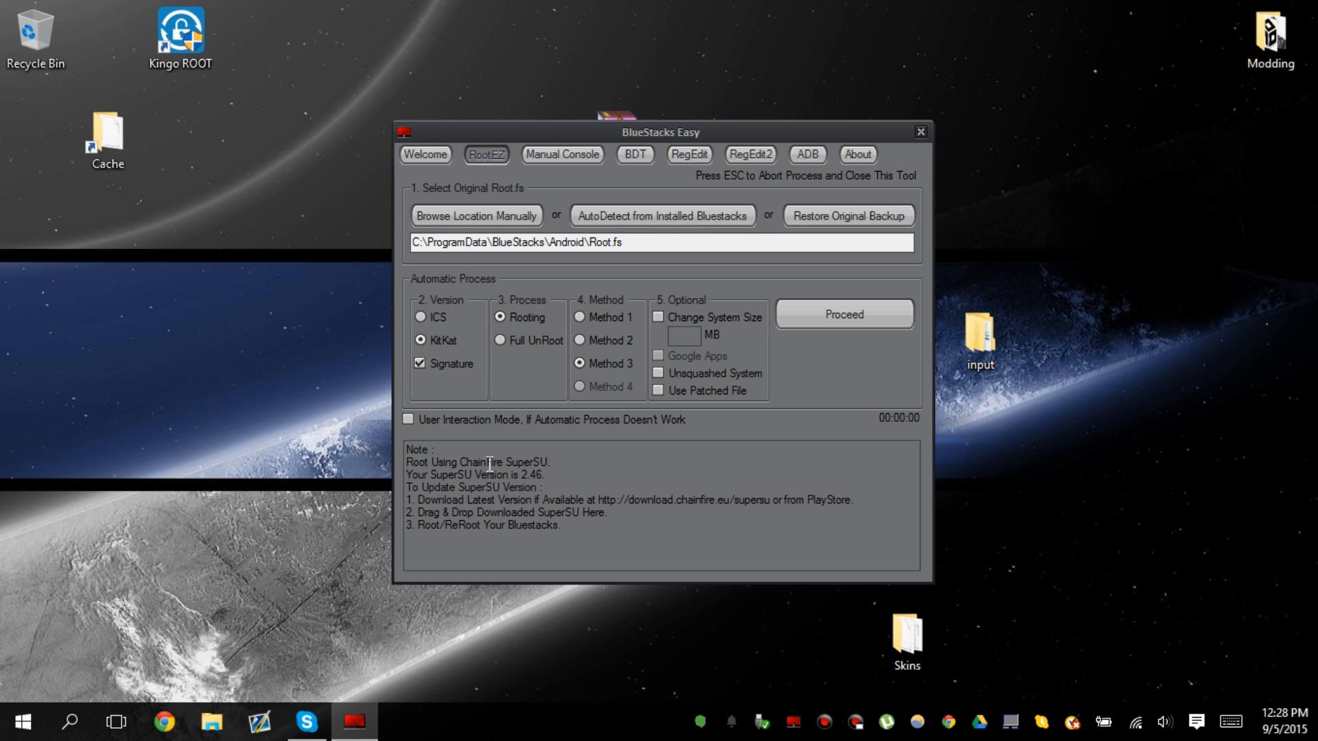
double_click(505, 461)
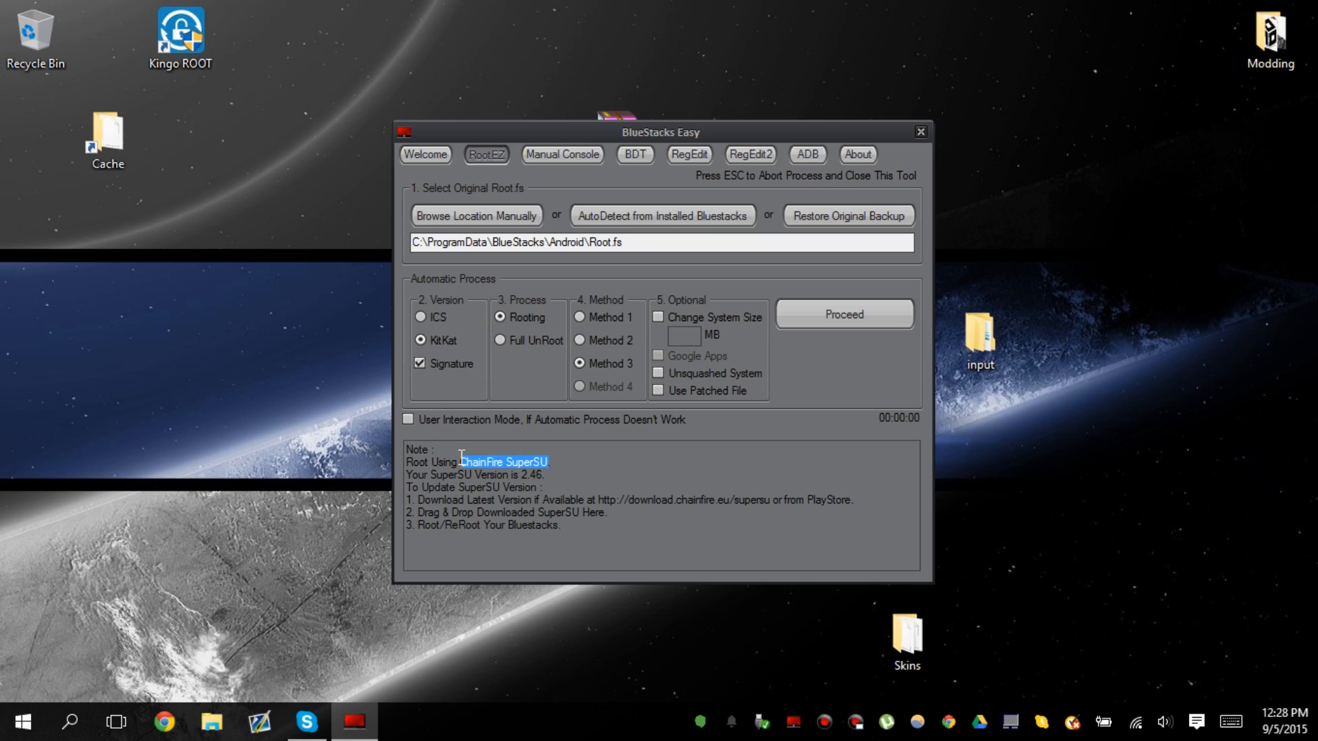
click(580, 340)
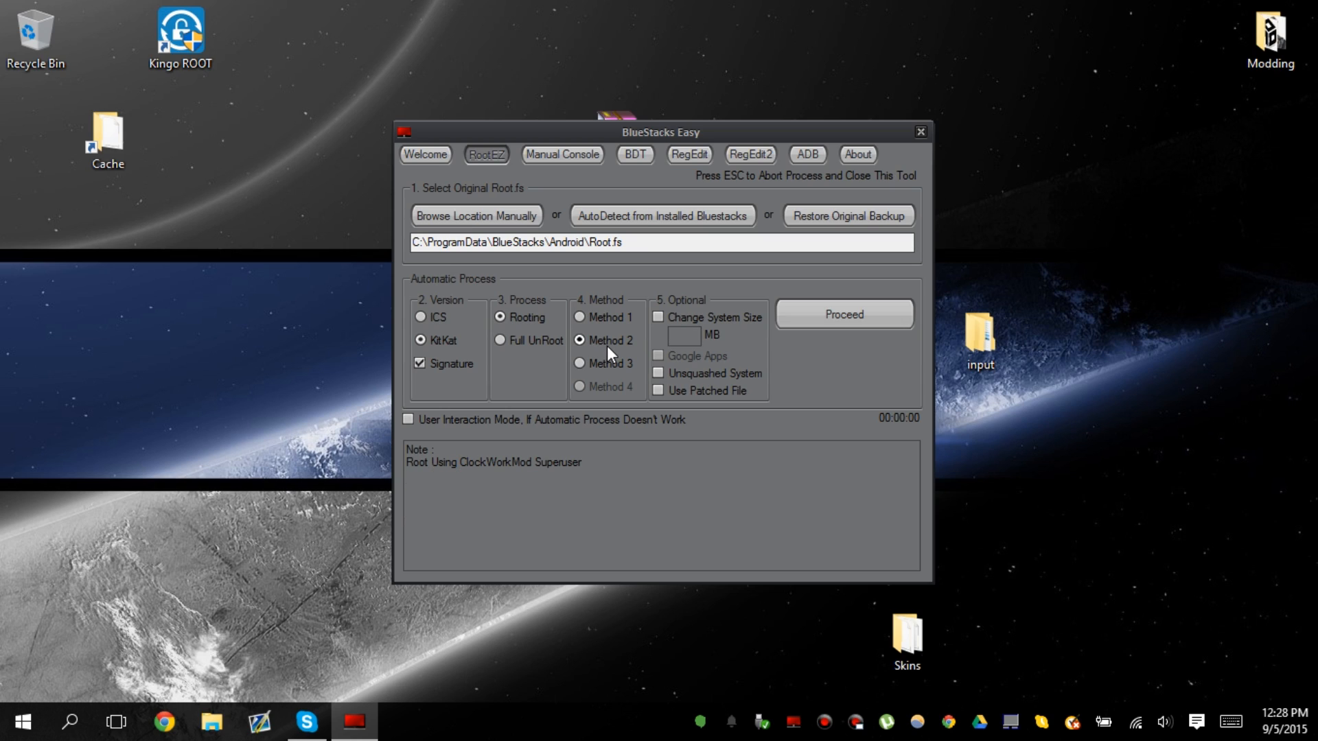
mouse_move(592, 351)
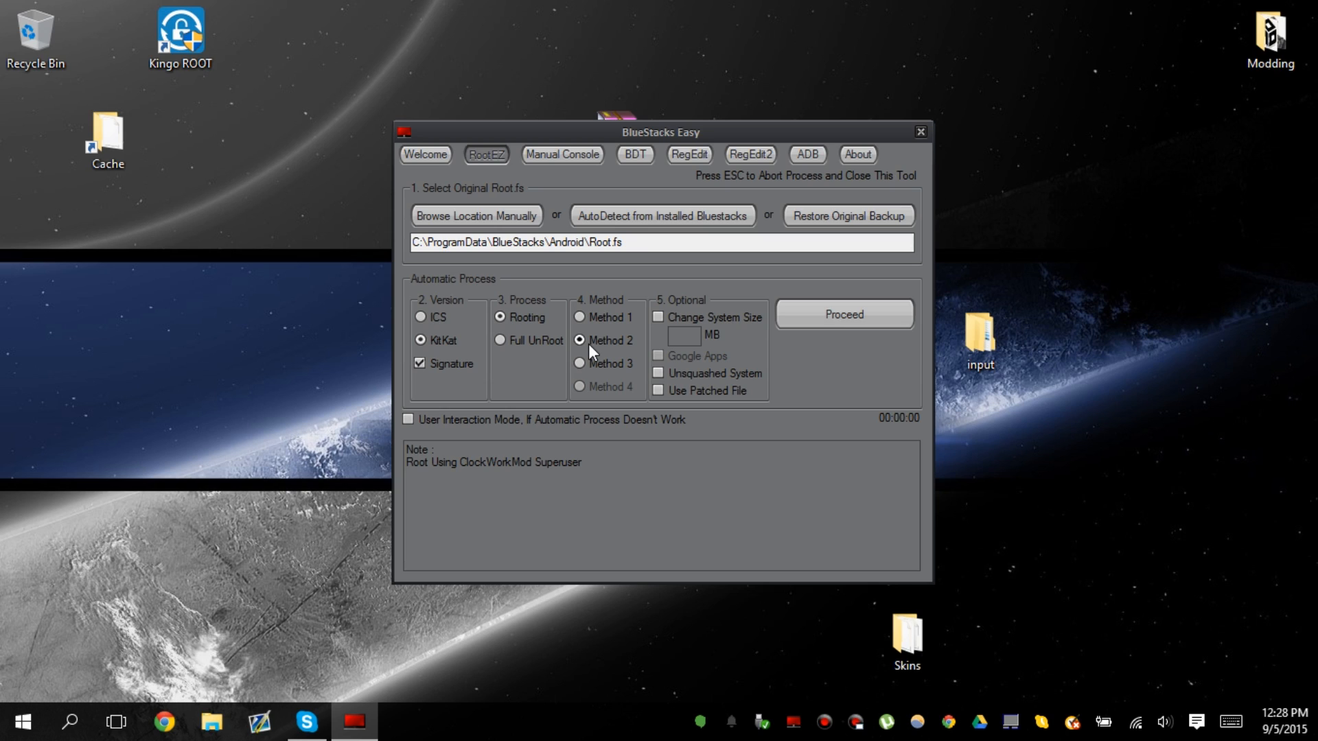
mouse_move(603, 347)
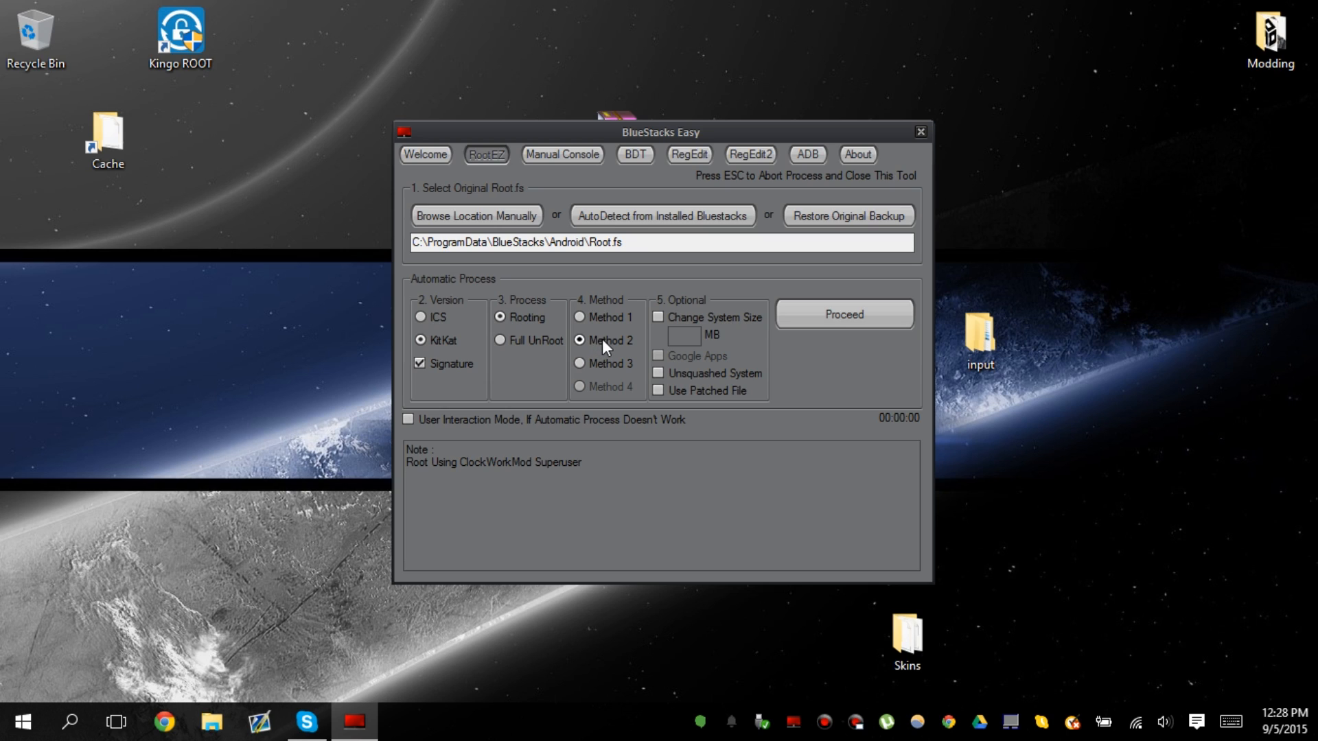
mouse_move(614, 348)
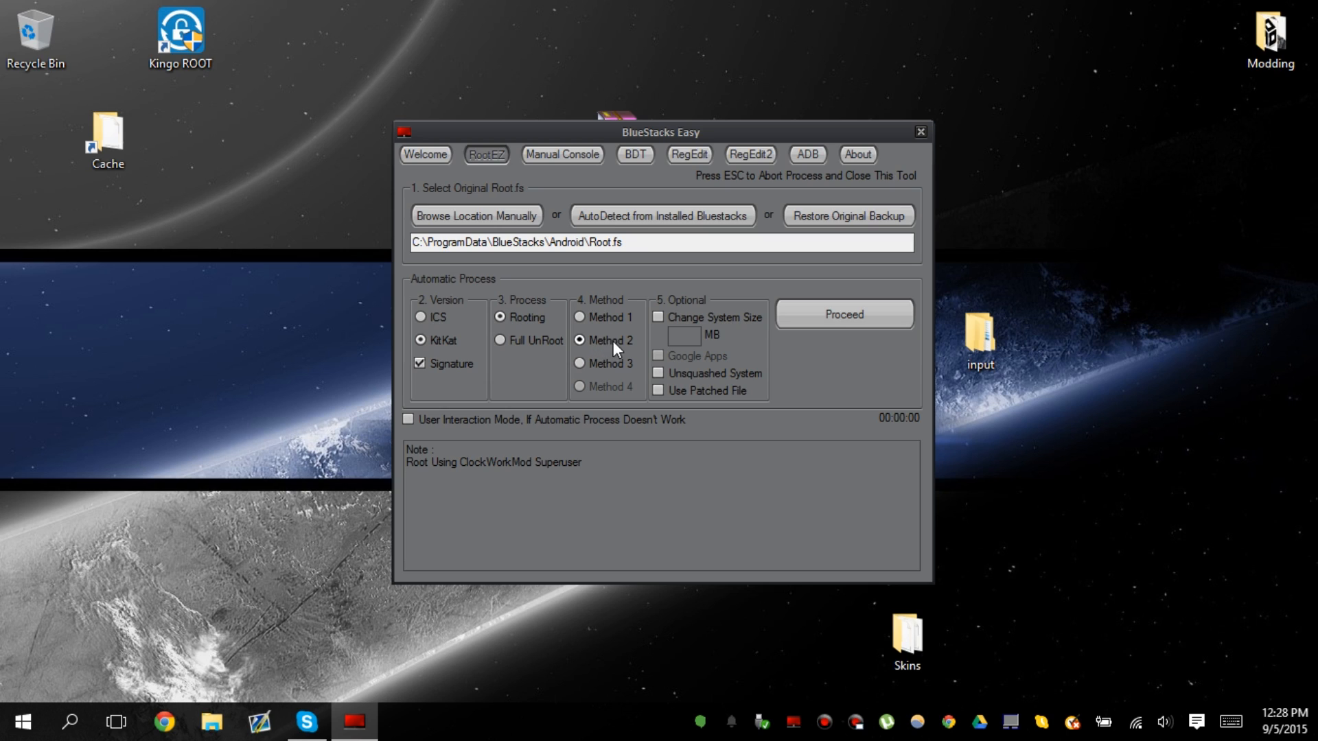
mouse_move(690, 381)
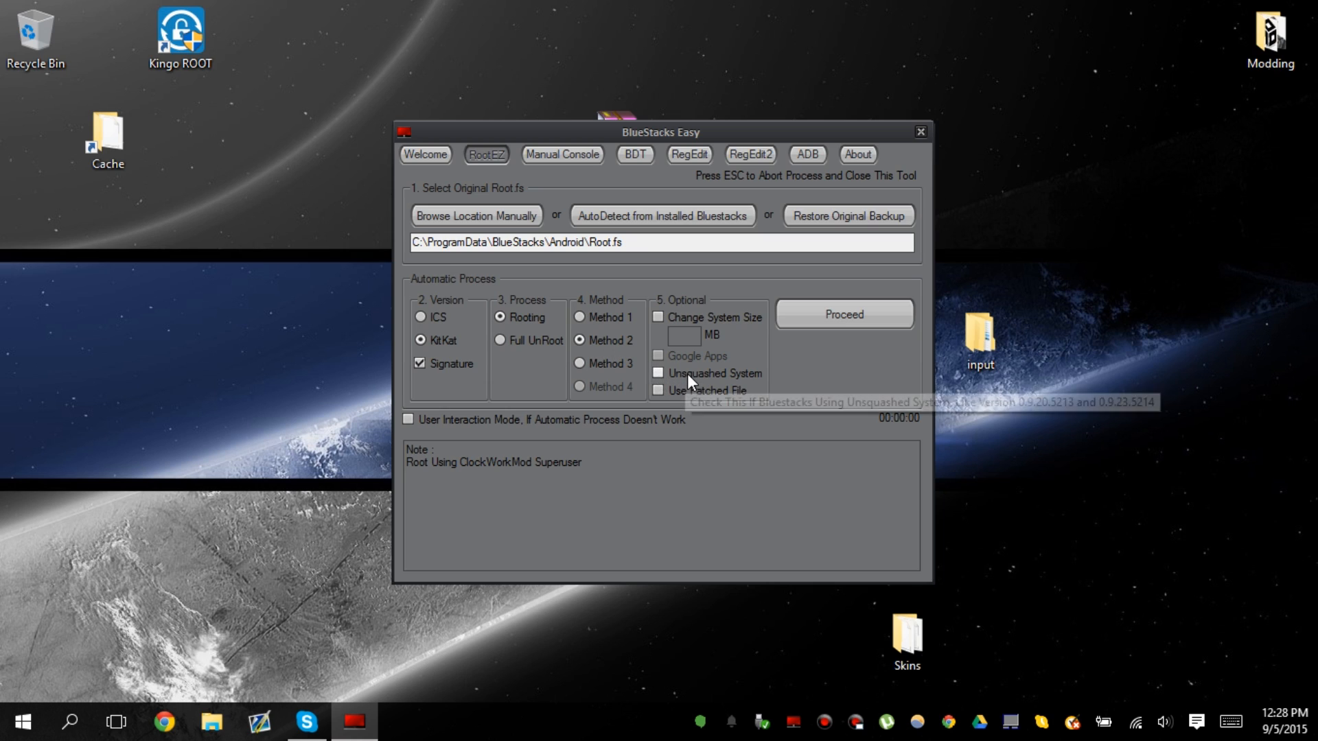
click(659, 373)
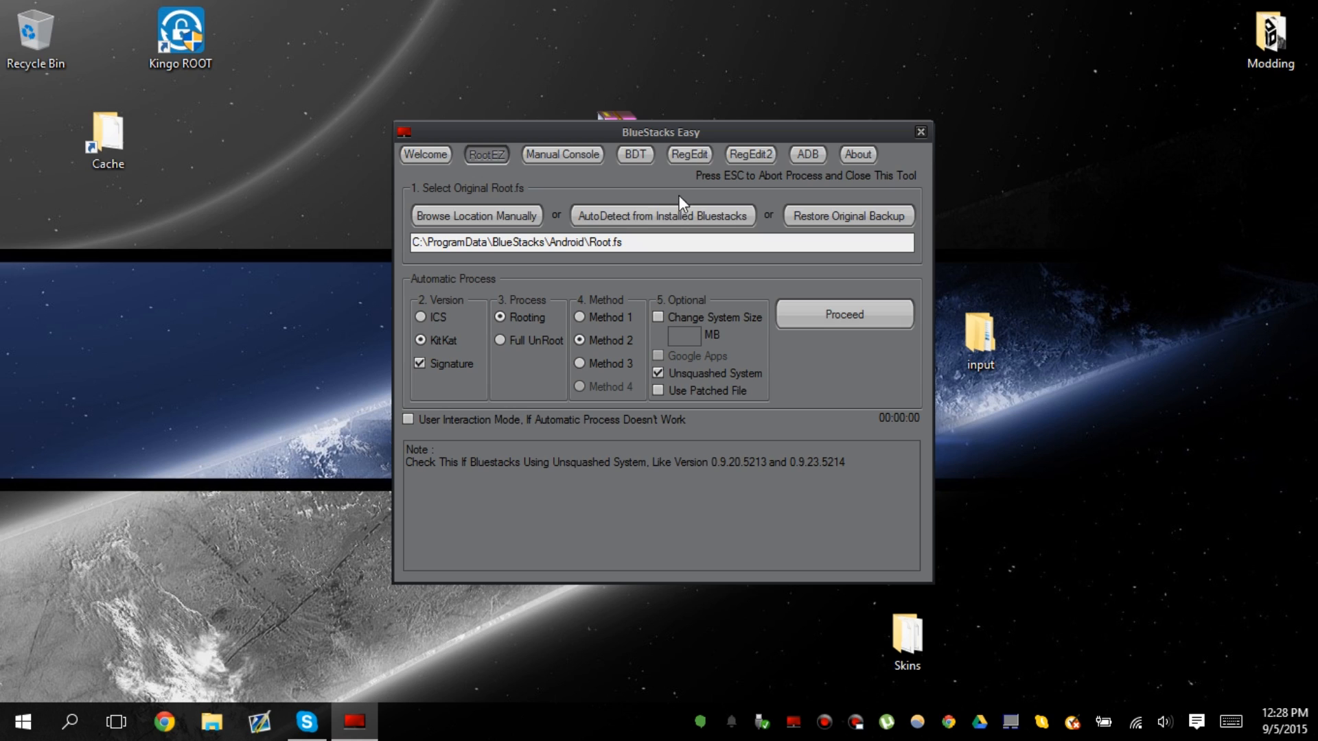
Proceed to start the automatic rooting process.
click(843, 314)
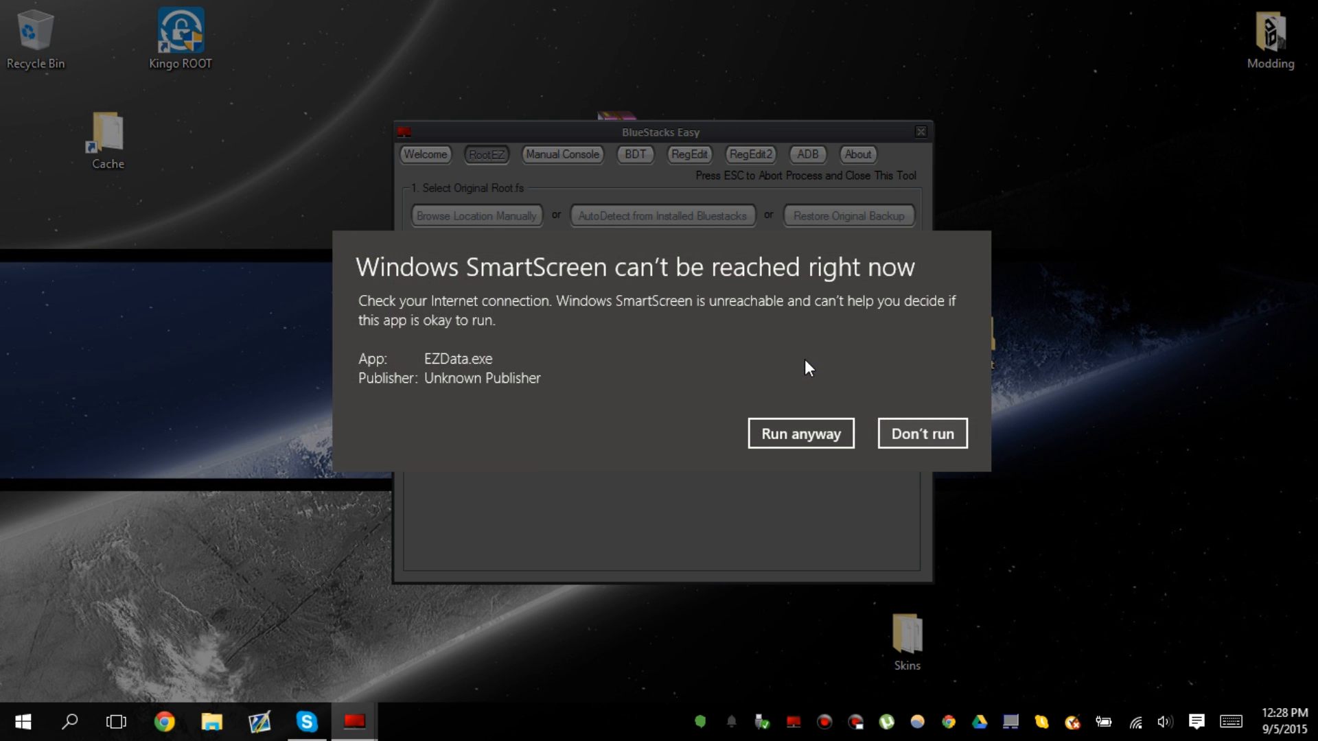
Run EZData.exe anyway past the SmartScreen warning so rooting continues.
click(799, 434)
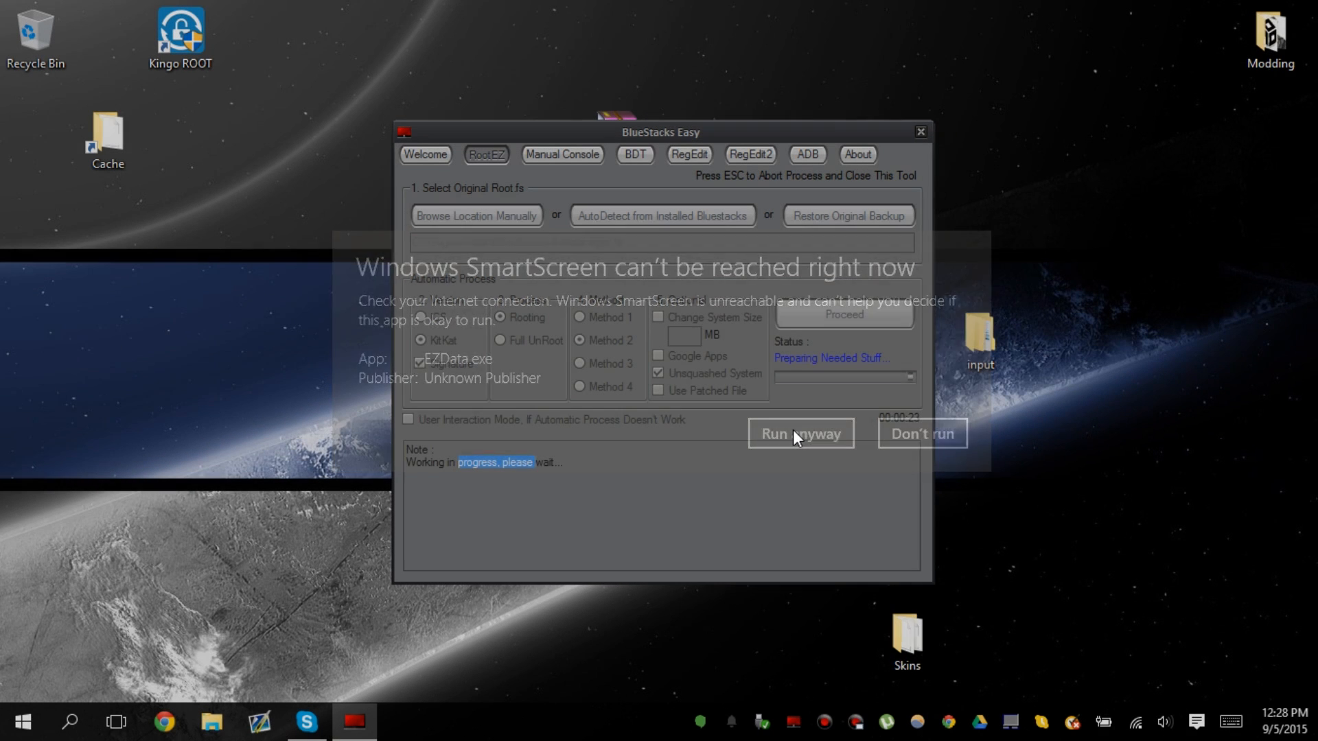
click(799, 434)
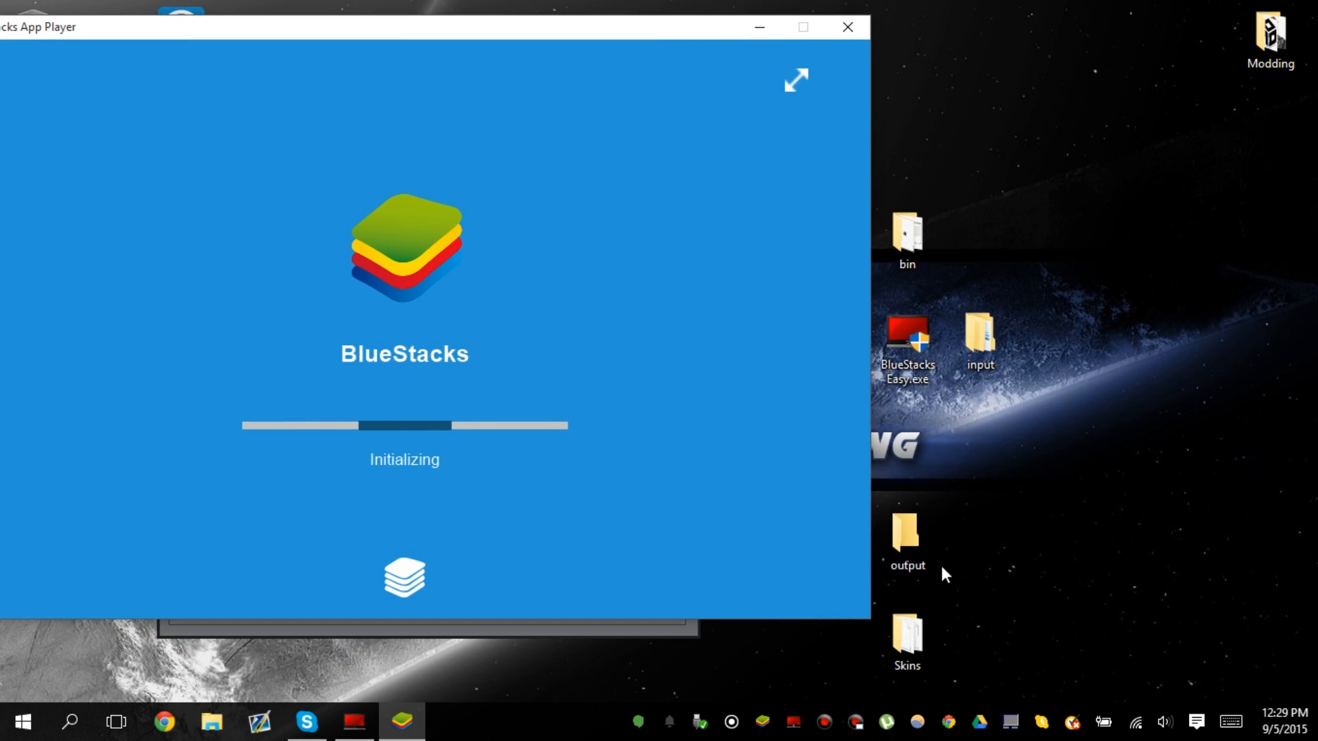
Browse into input > Add > Apps > KK and select SSettings.apk among the five APKs.
click(980, 339)
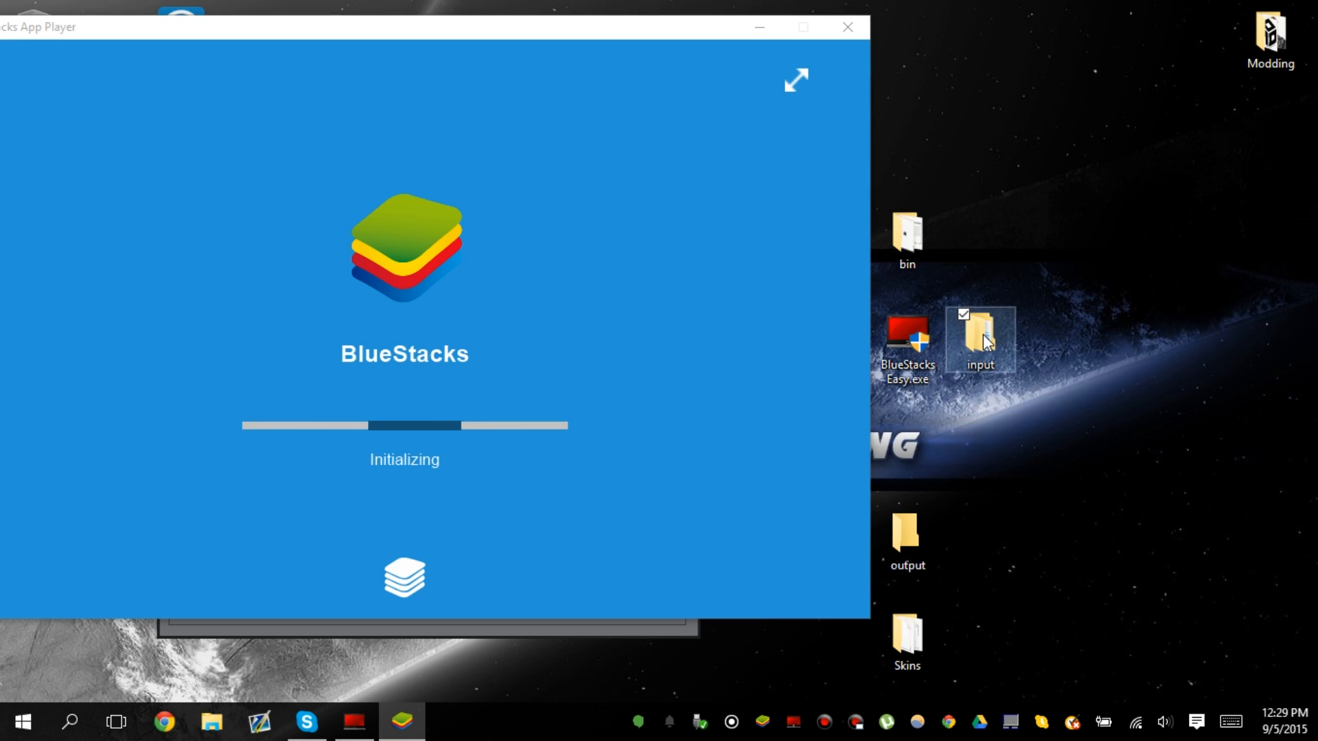
double_click(980, 339)
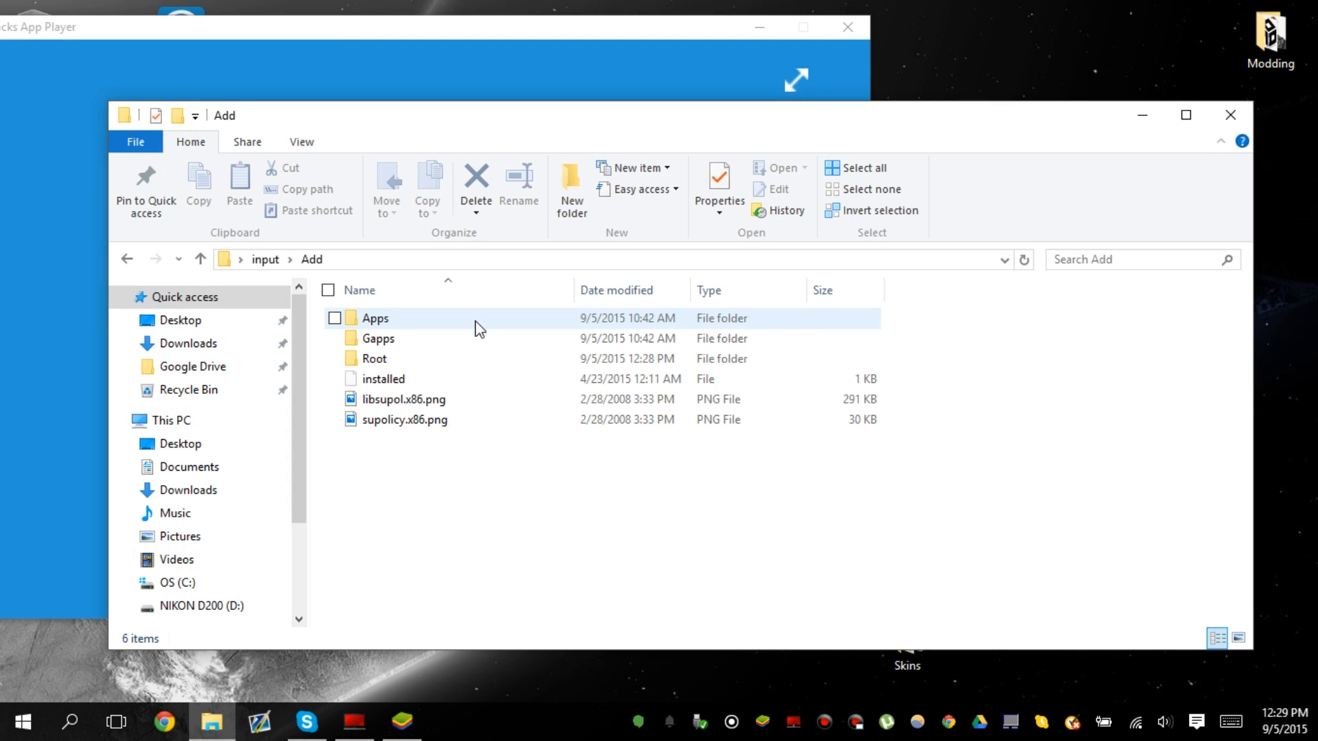
double_click(374, 318)
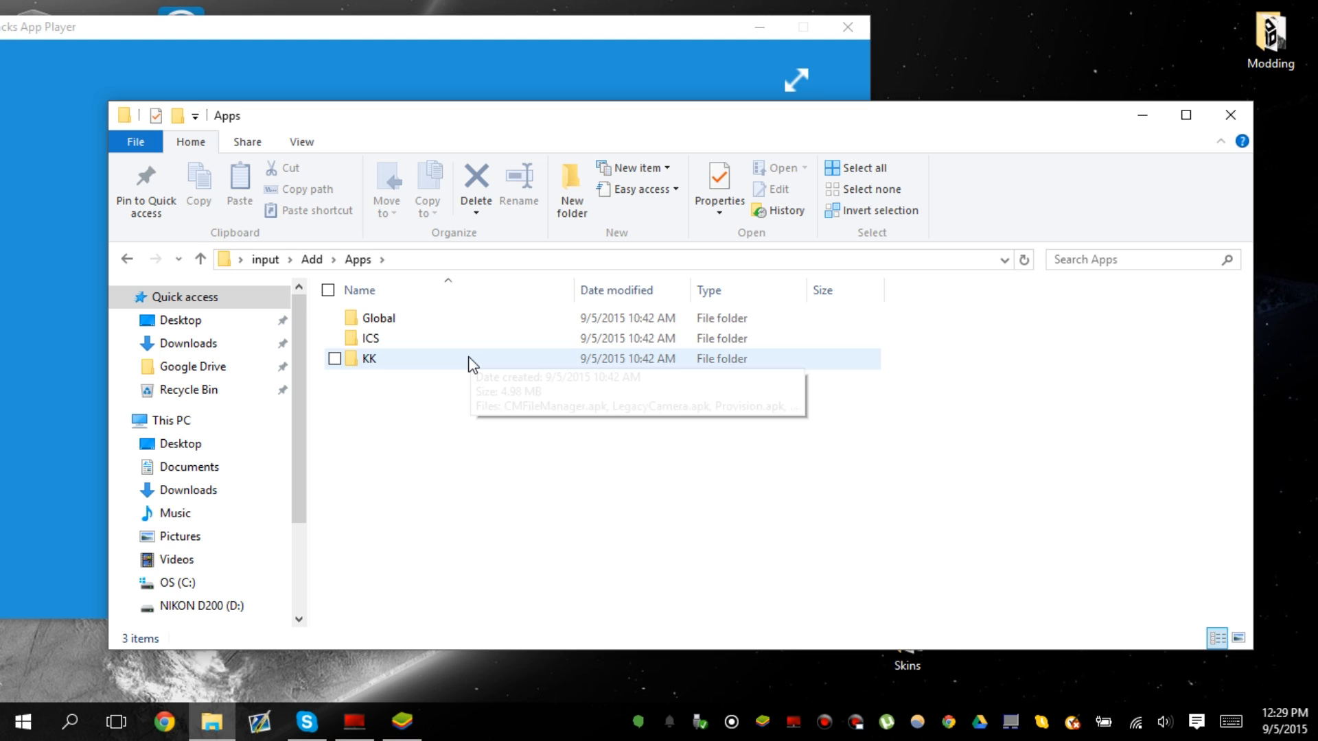
double_click(367, 359)
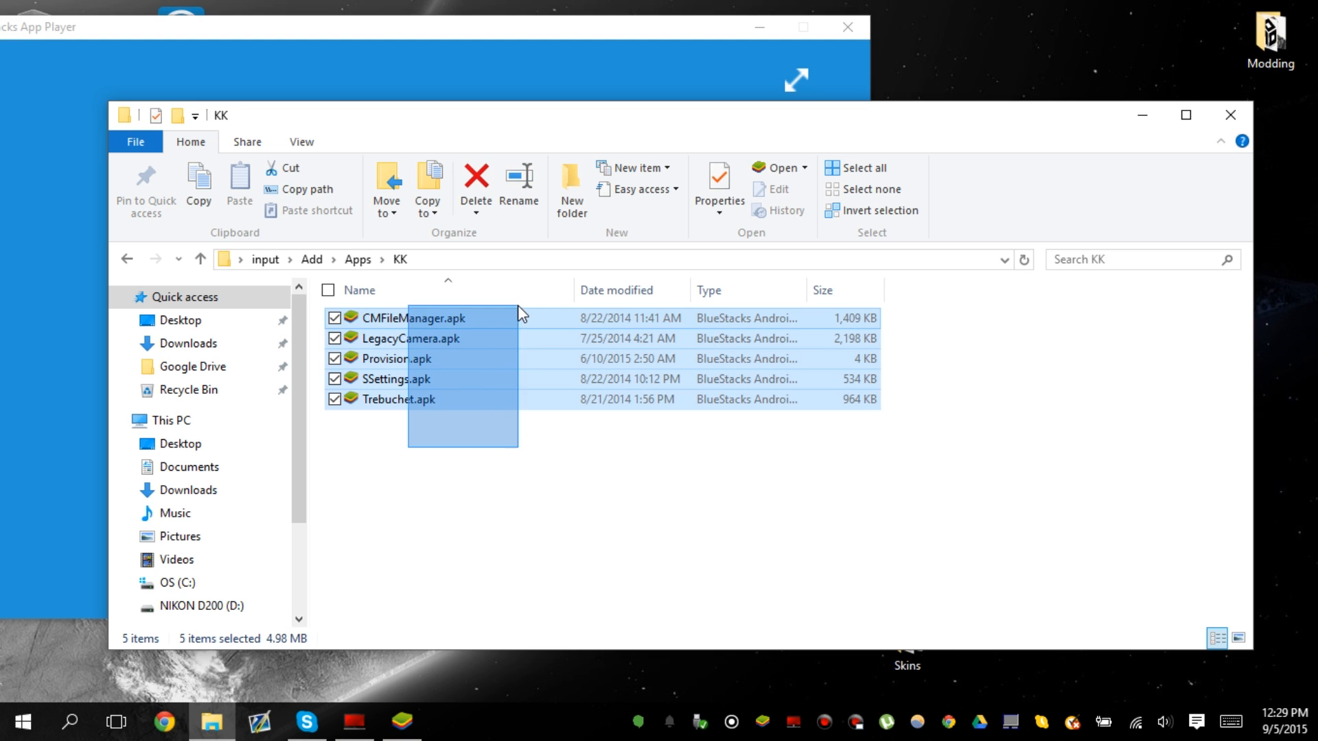
click(395, 379)
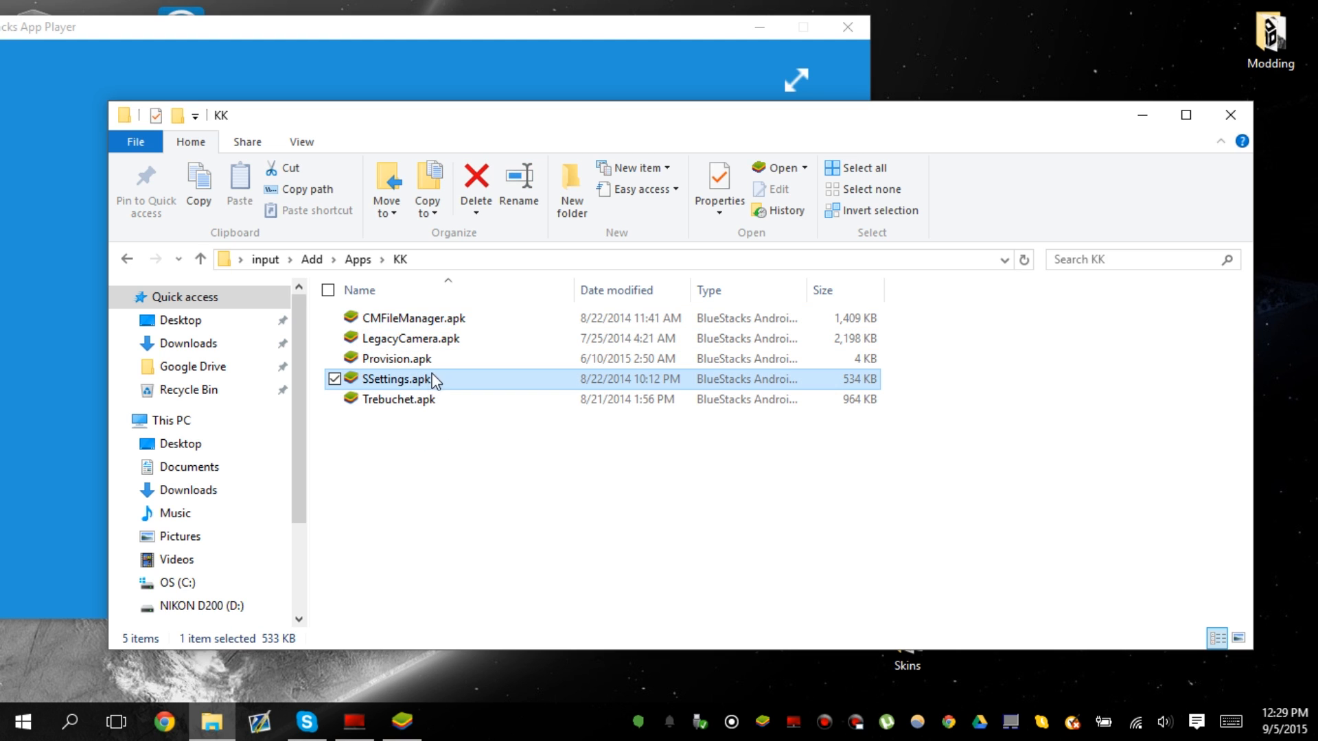
click(412, 318)
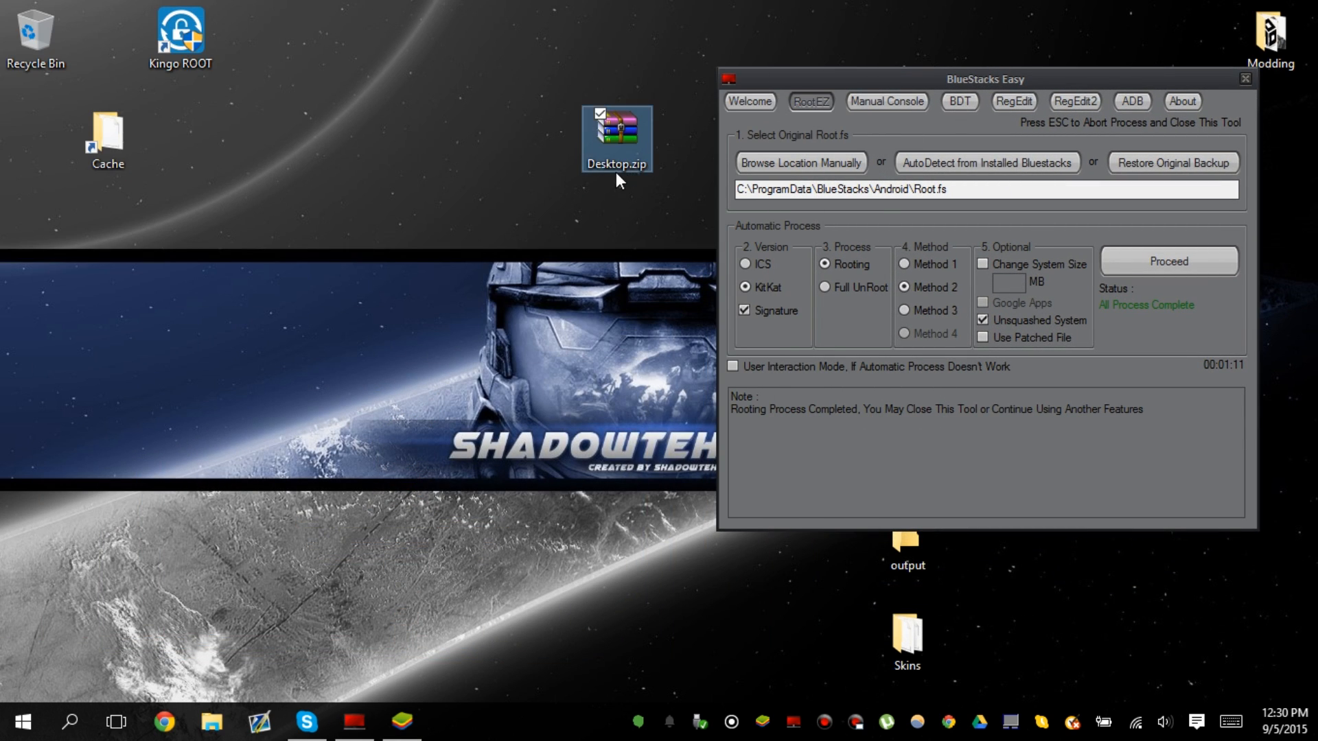
Select the Desktop.zip archive and launch the rooted BlueStacks App Player.
click(616, 139)
text(Bluestacks Root K)
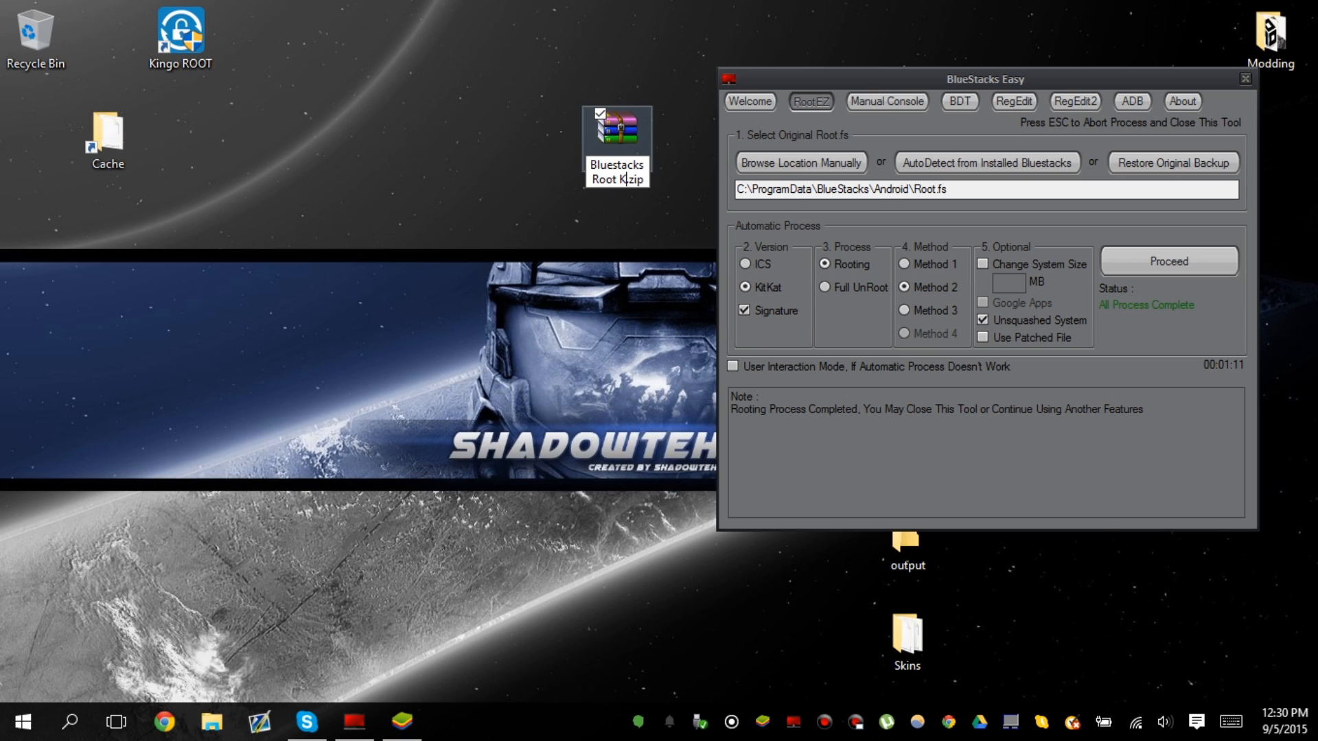
click(616, 135)
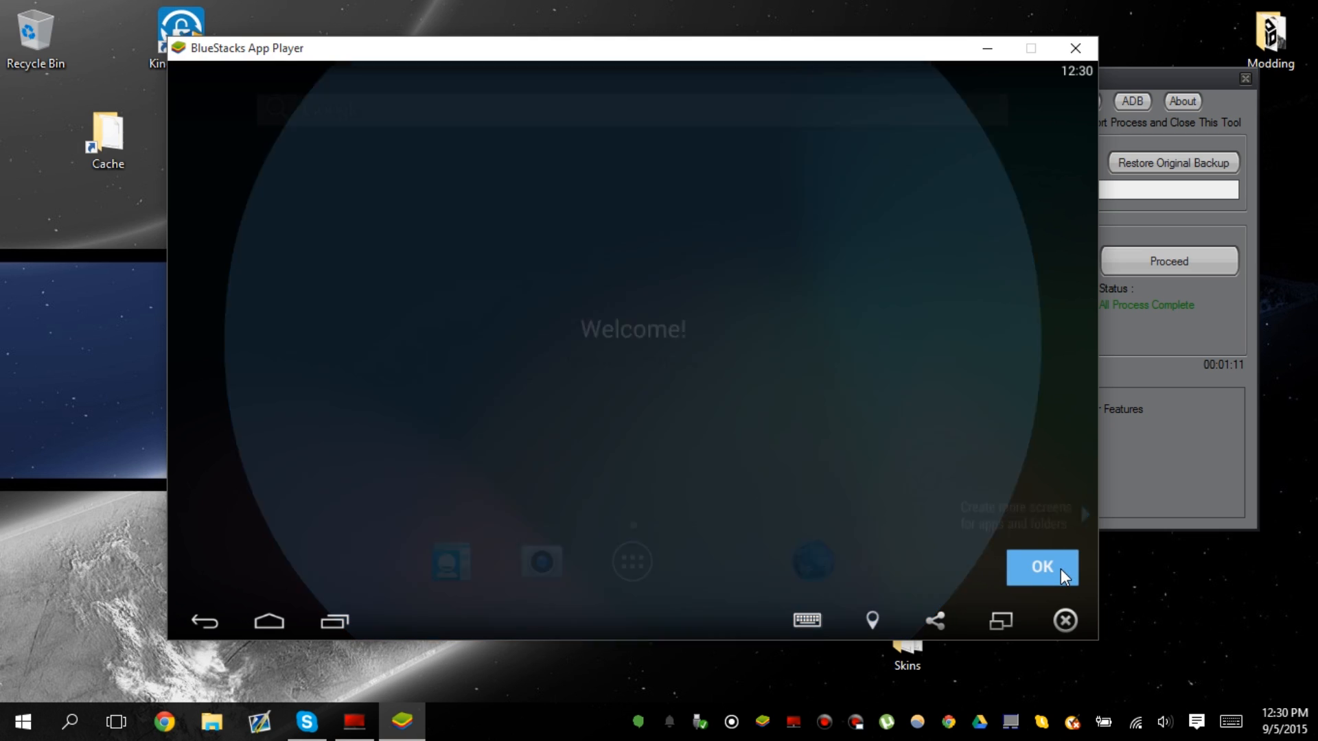
Dismiss the welcome tip and accept the Google location prompts with Don't show again ticked.
click(1041, 568)
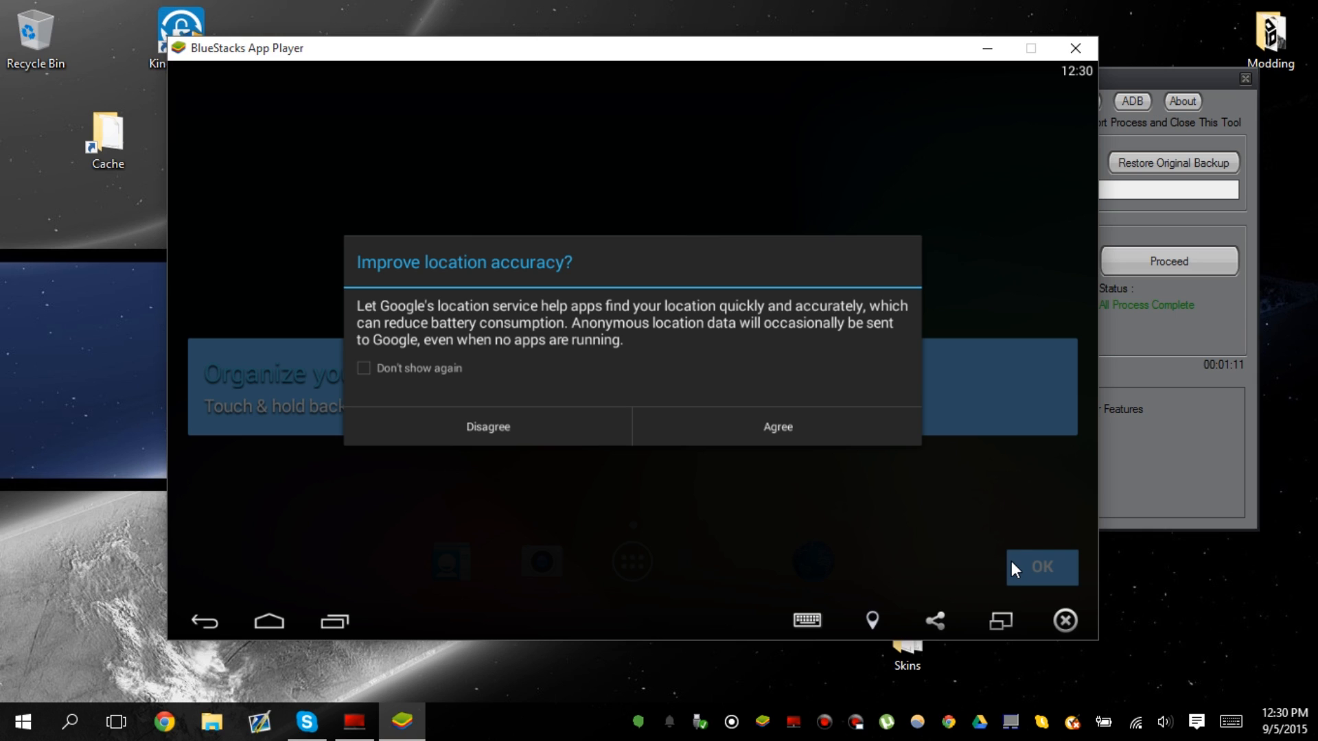
click(363, 368)
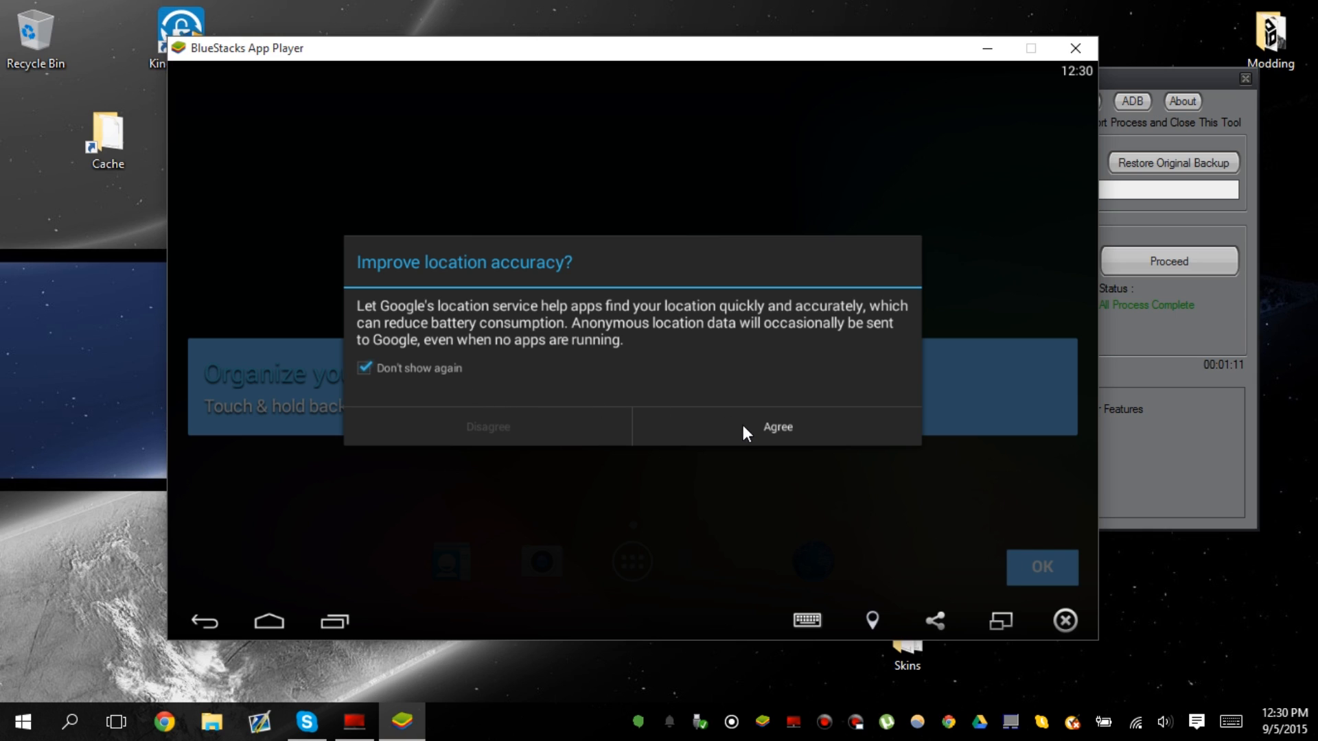
click(776, 426)
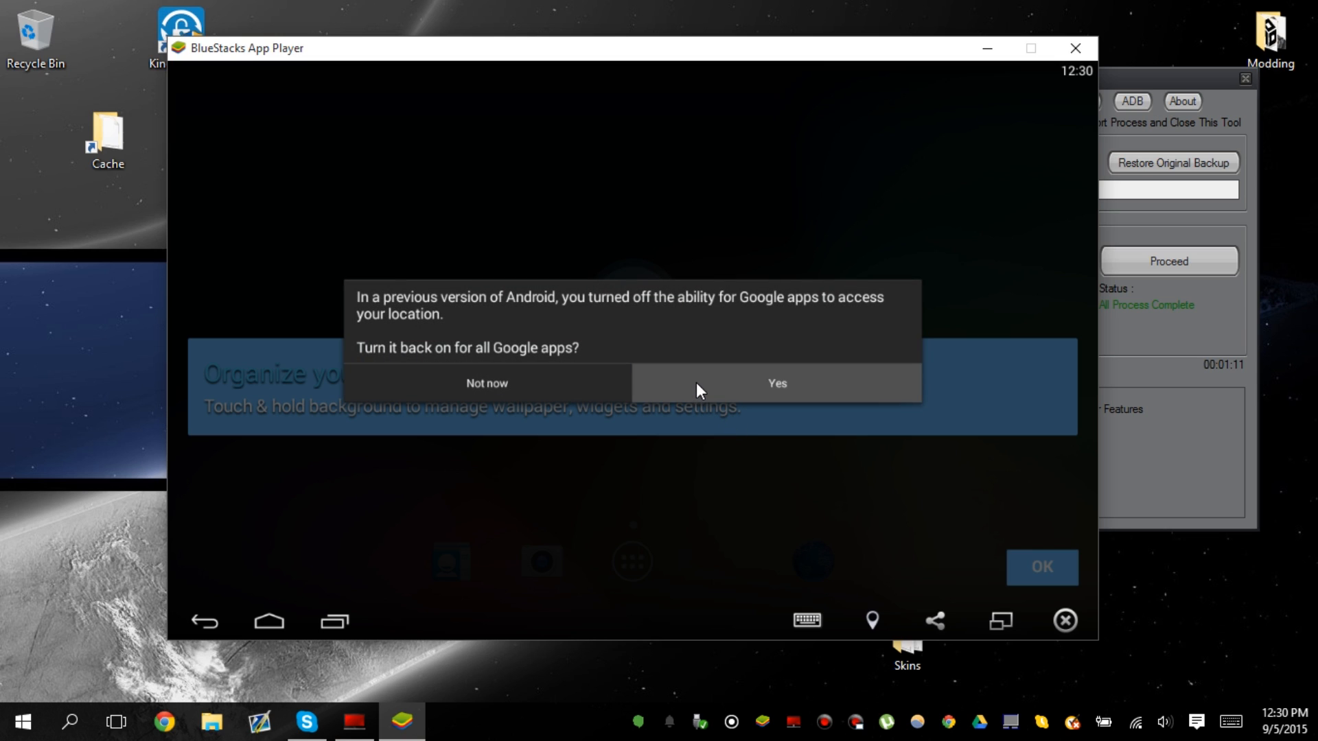
click(776, 383)
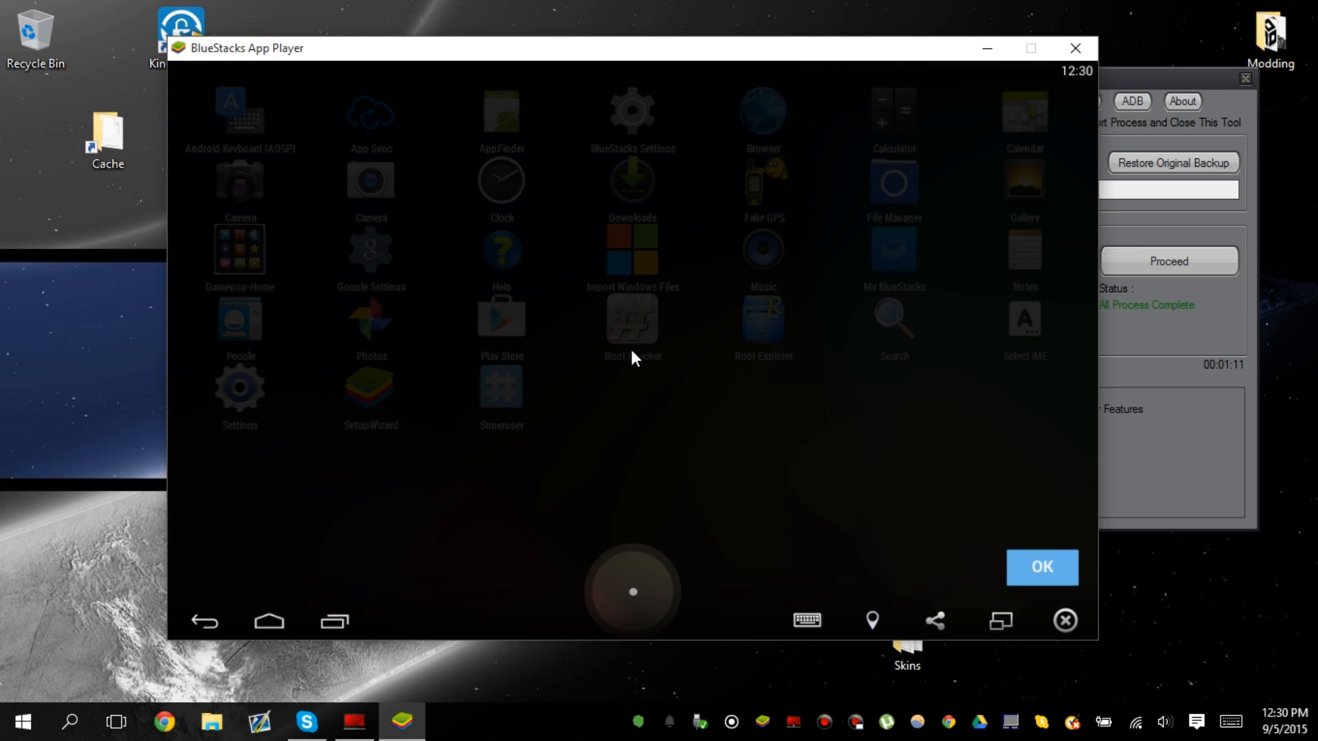
Grant Root Checker superuser access forever, confirm Status: Rooted, and return home.
click(1041, 568)
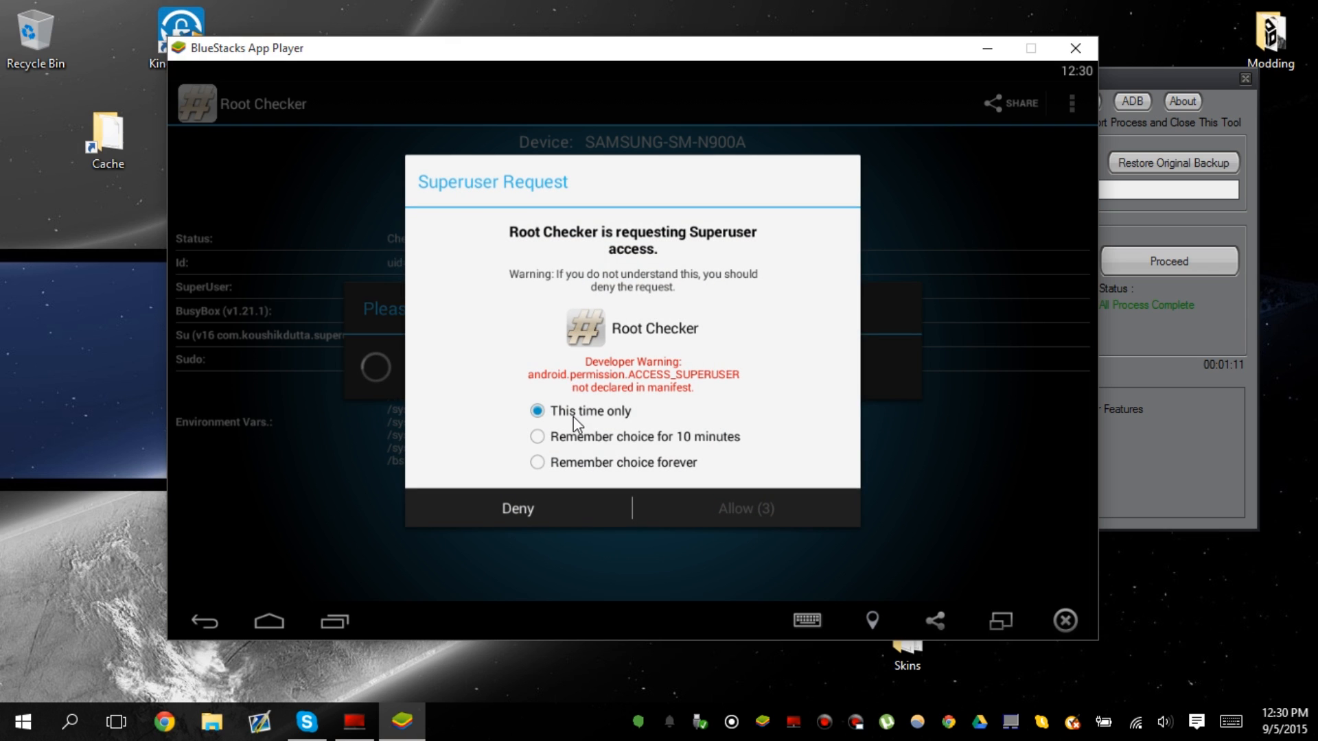
click(537, 462)
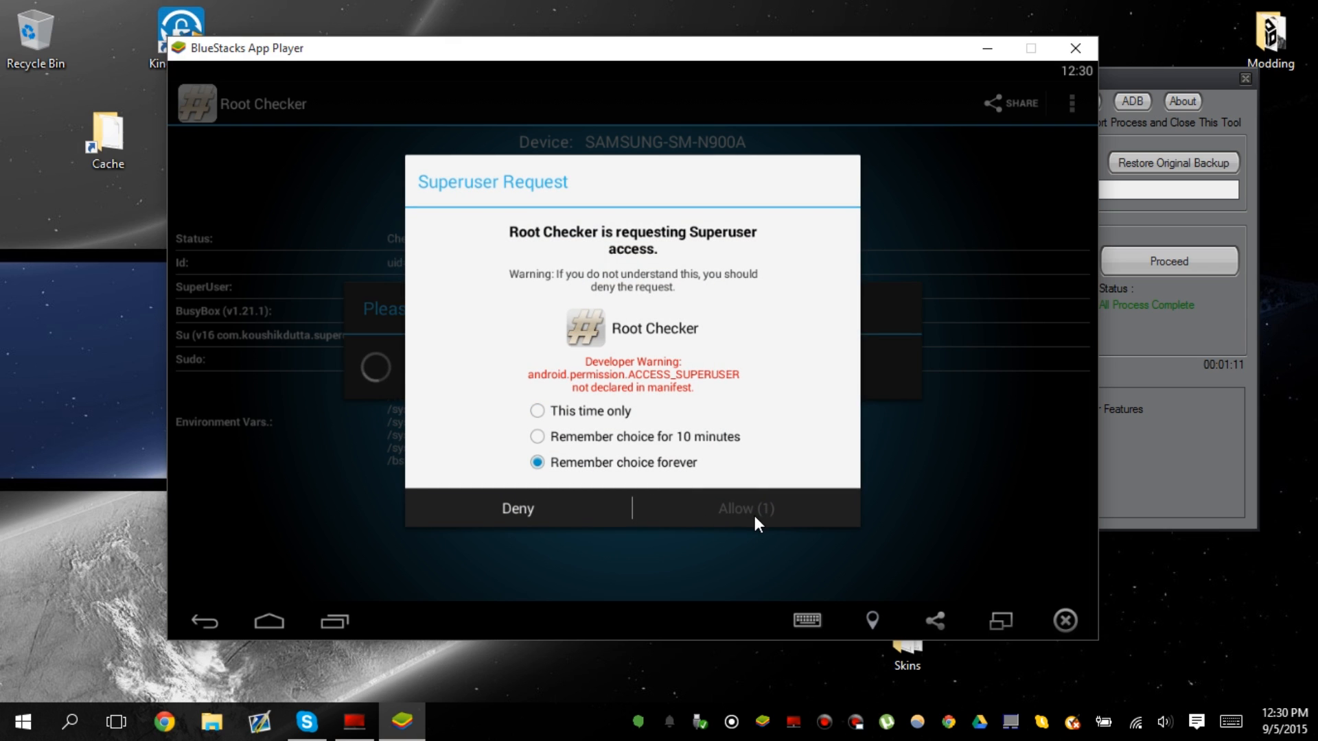
click(742, 509)
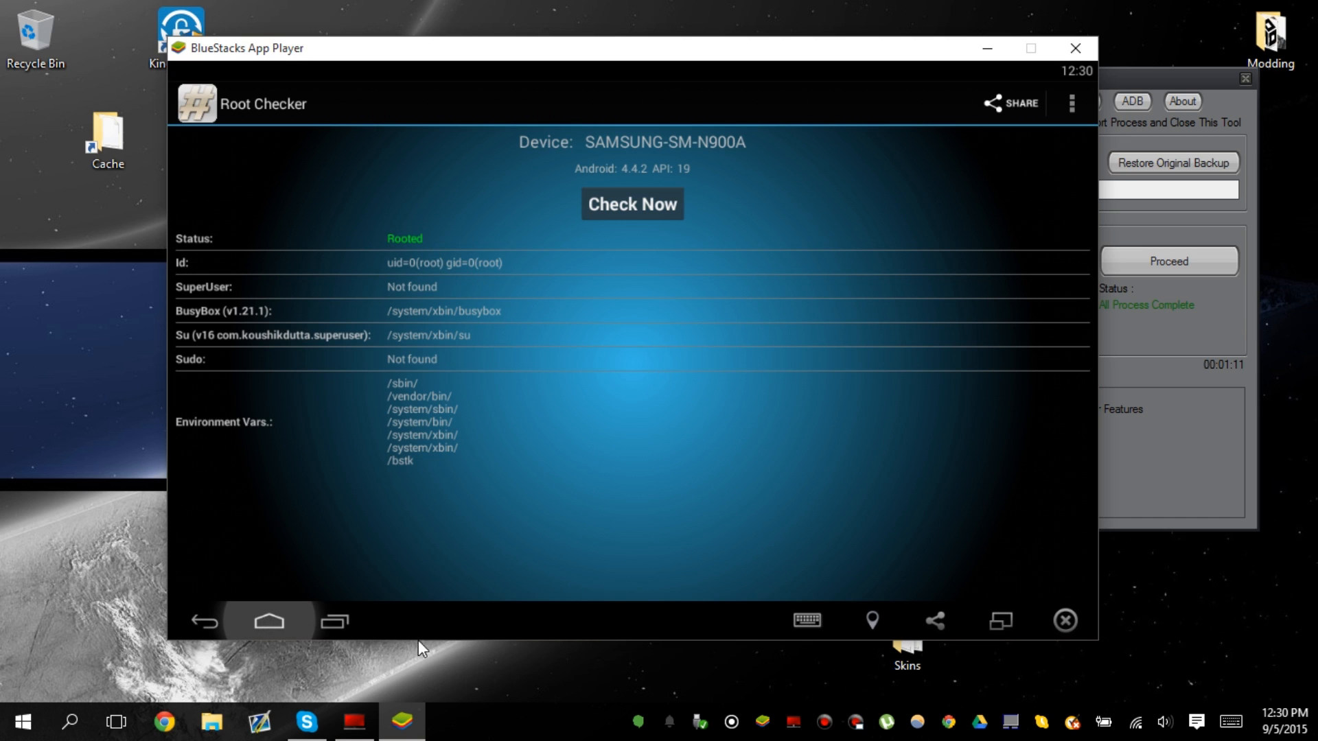
click(269, 621)
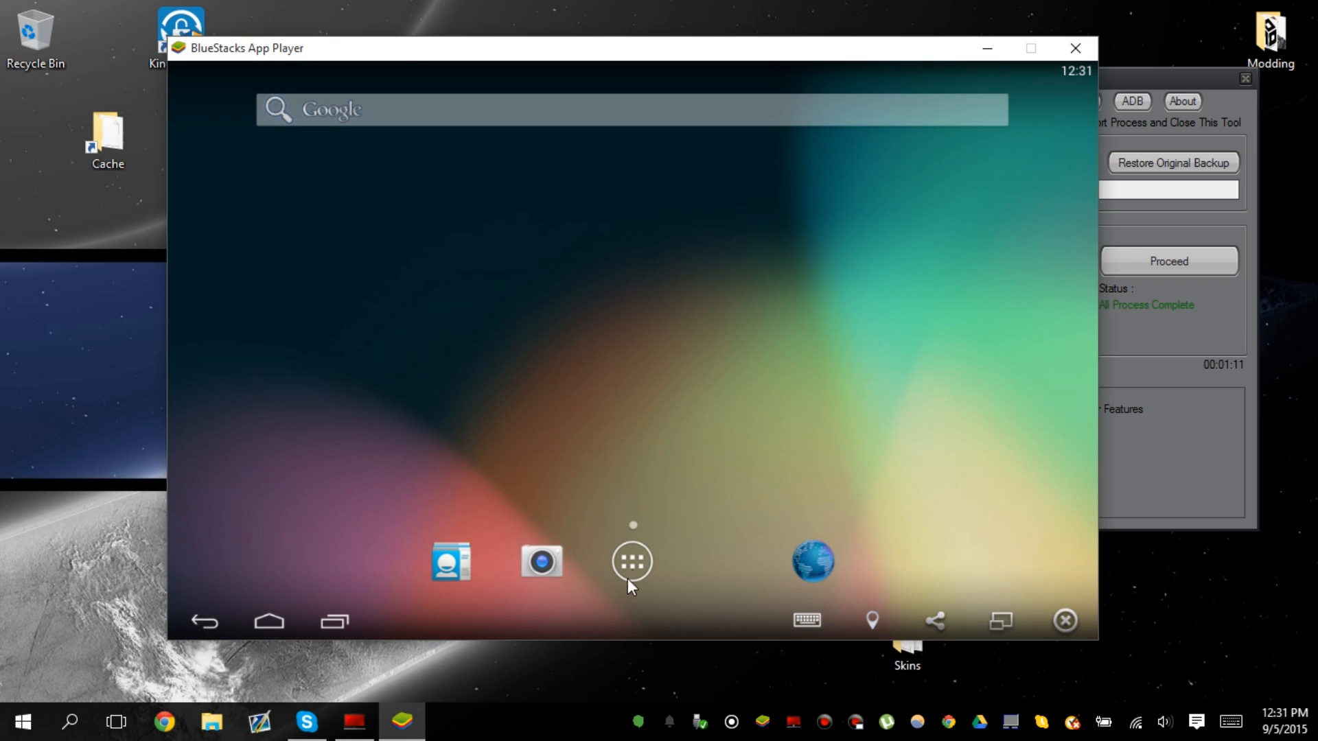
Browse the app drawer including Fake GPS, then close the Android player.
click(632, 561)
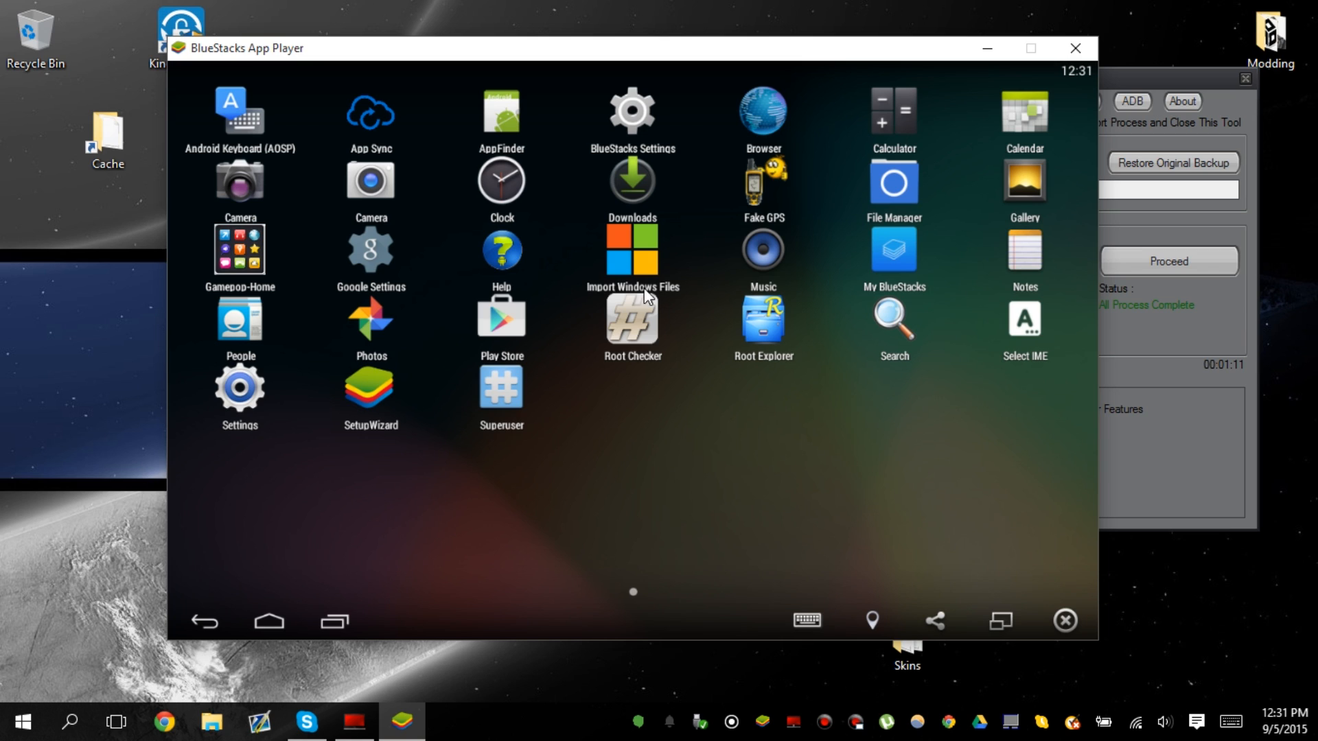
mouse_move(180, 312)
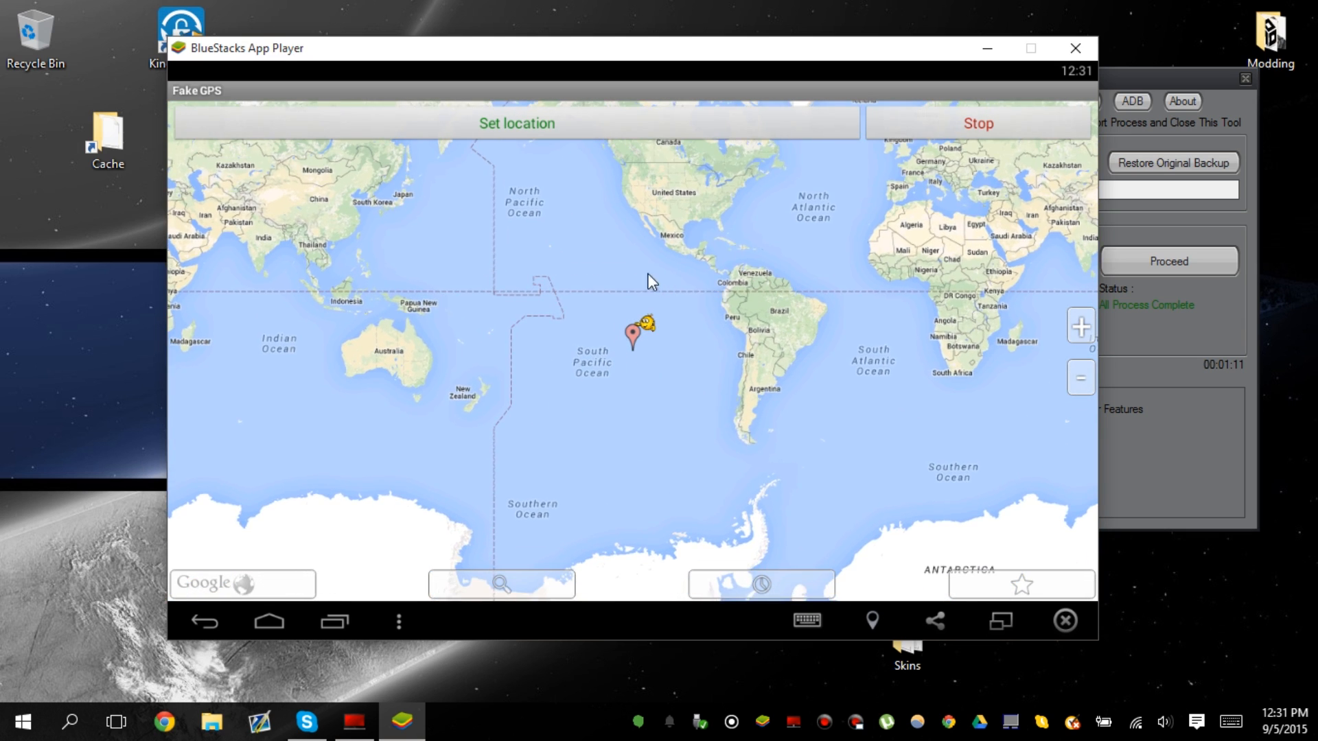
click(269, 621)
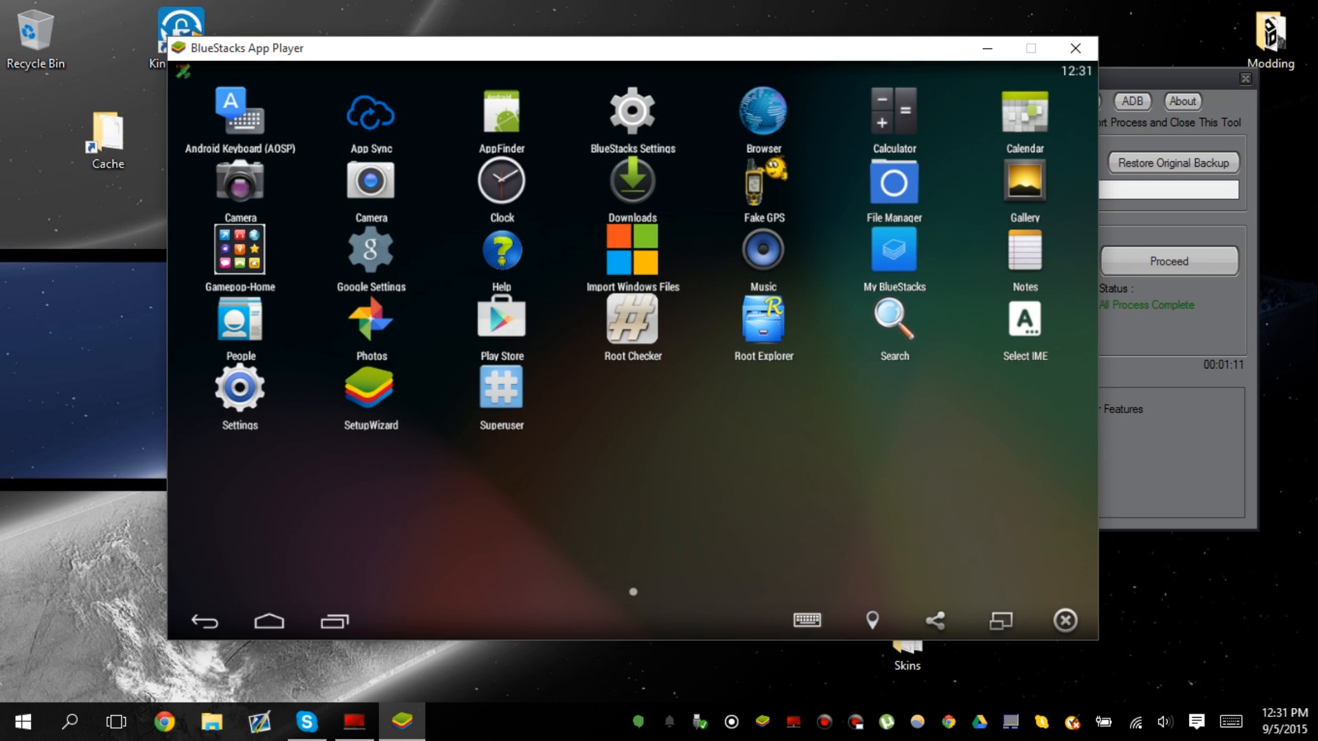
mouse_move(1075, 48)
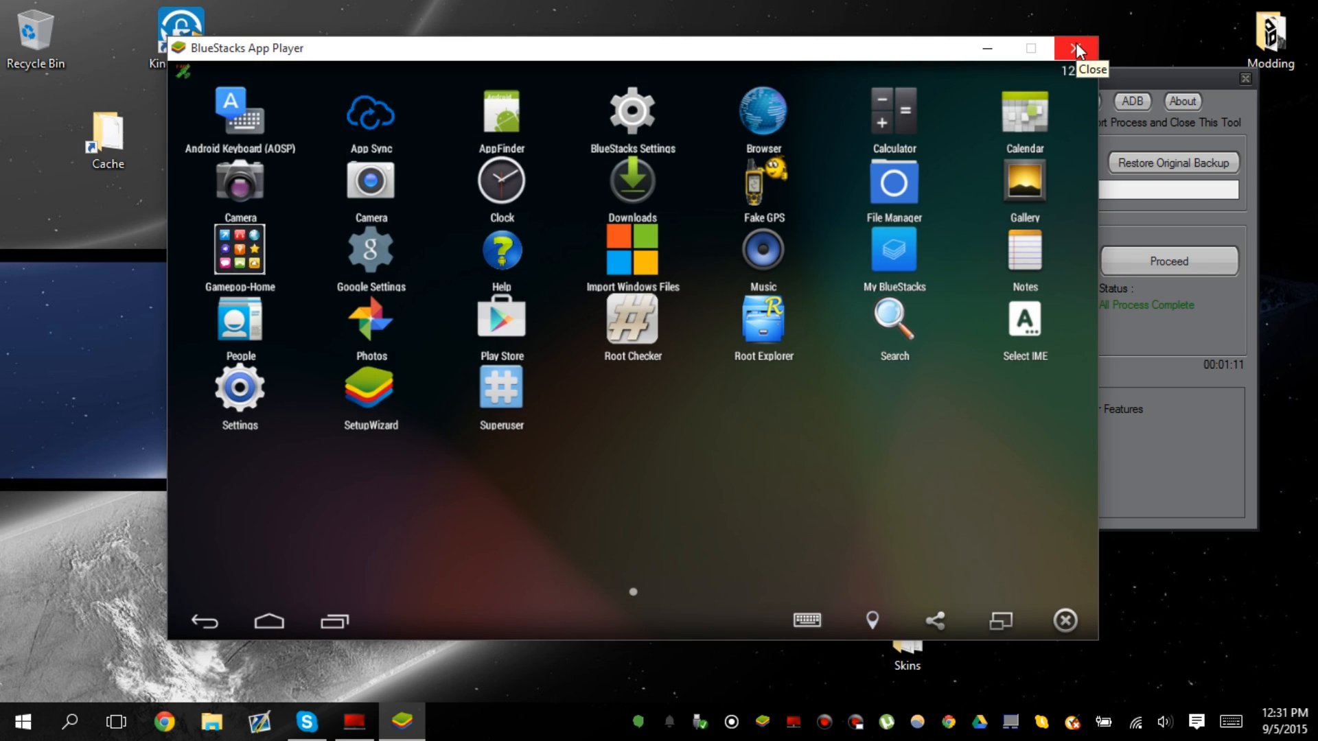
click(1077, 48)
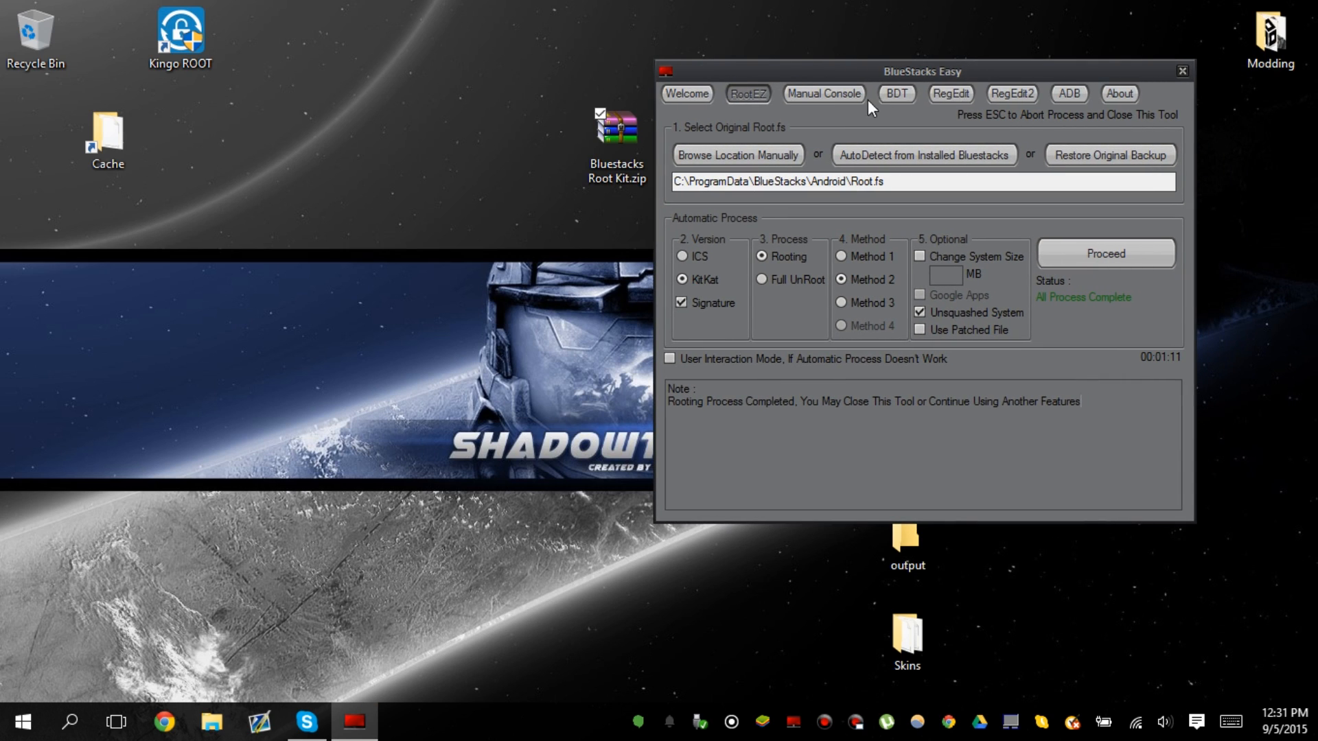
On the BDT tab, create 32 GB Data and SDCard sparsefs file systems.
click(895, 94)
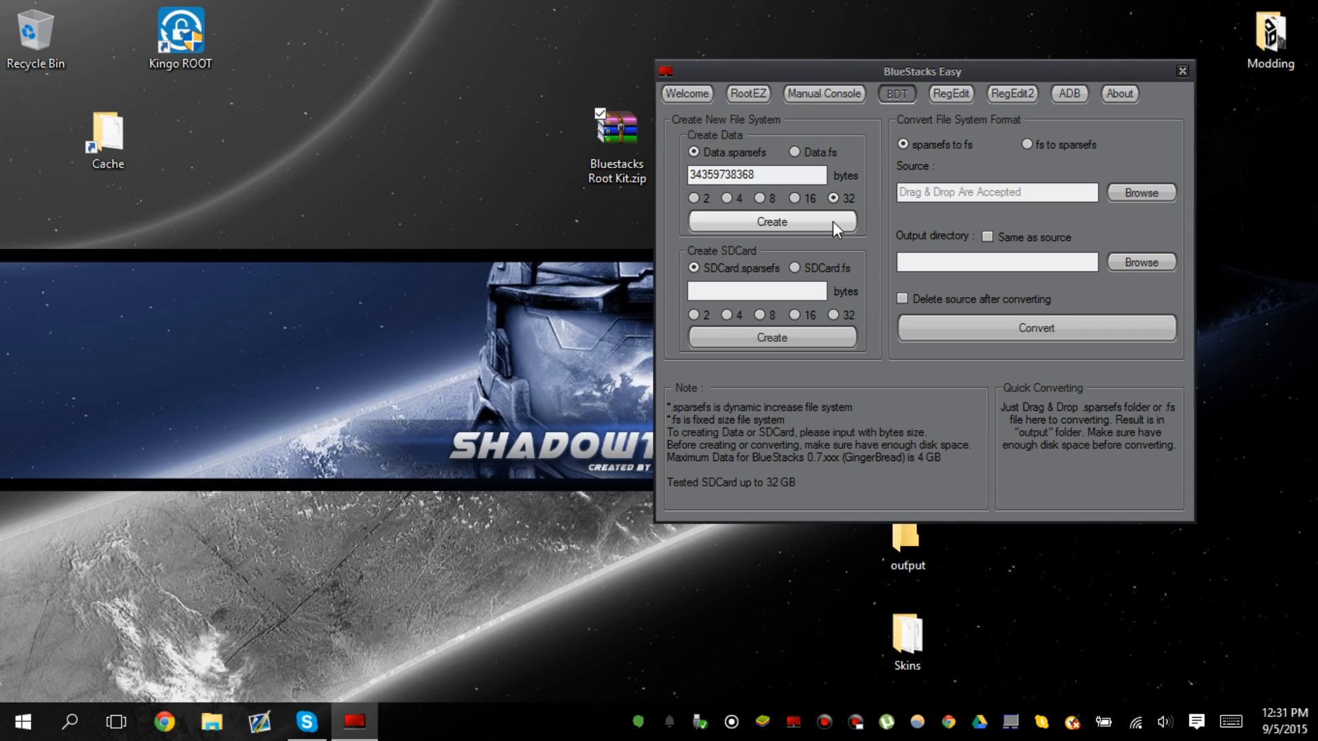
click(771, 222)
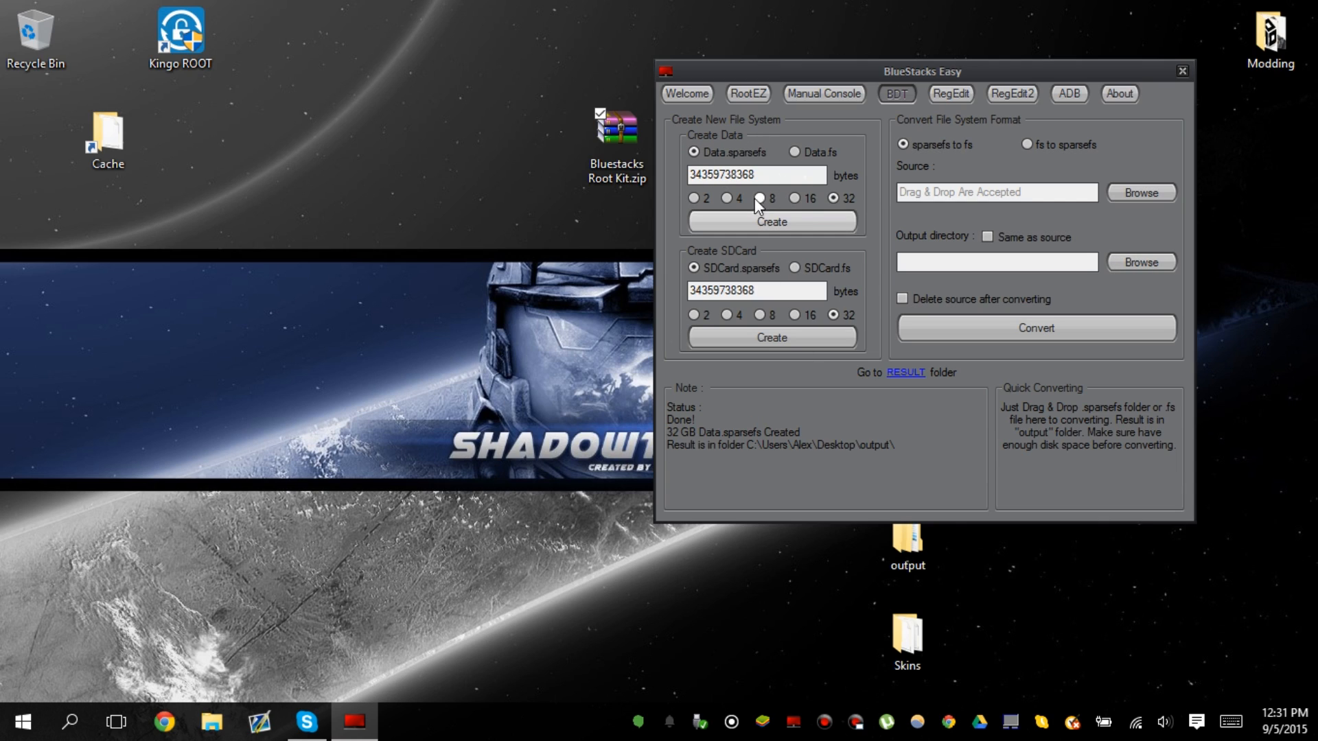
click(771, 337)
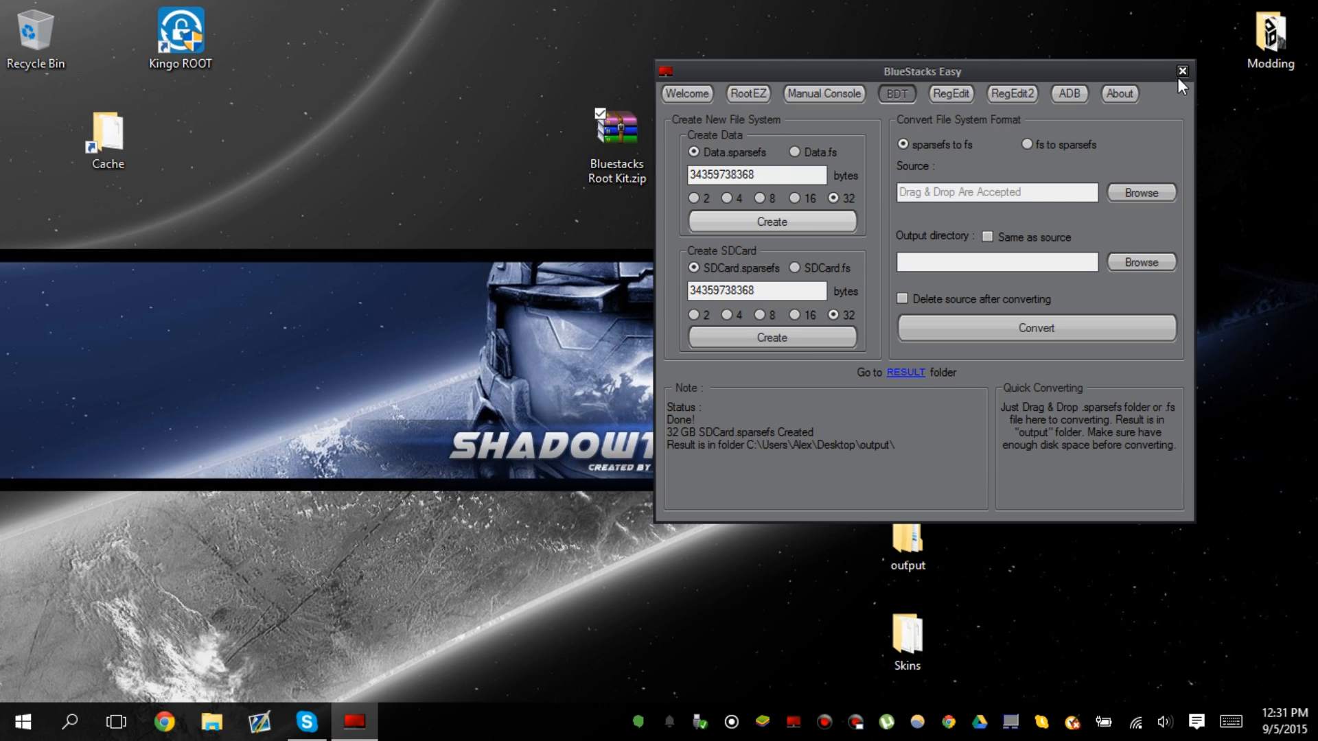
View the RegEdit registry settings, then close BlueStacks Easy.
click(951, 94)
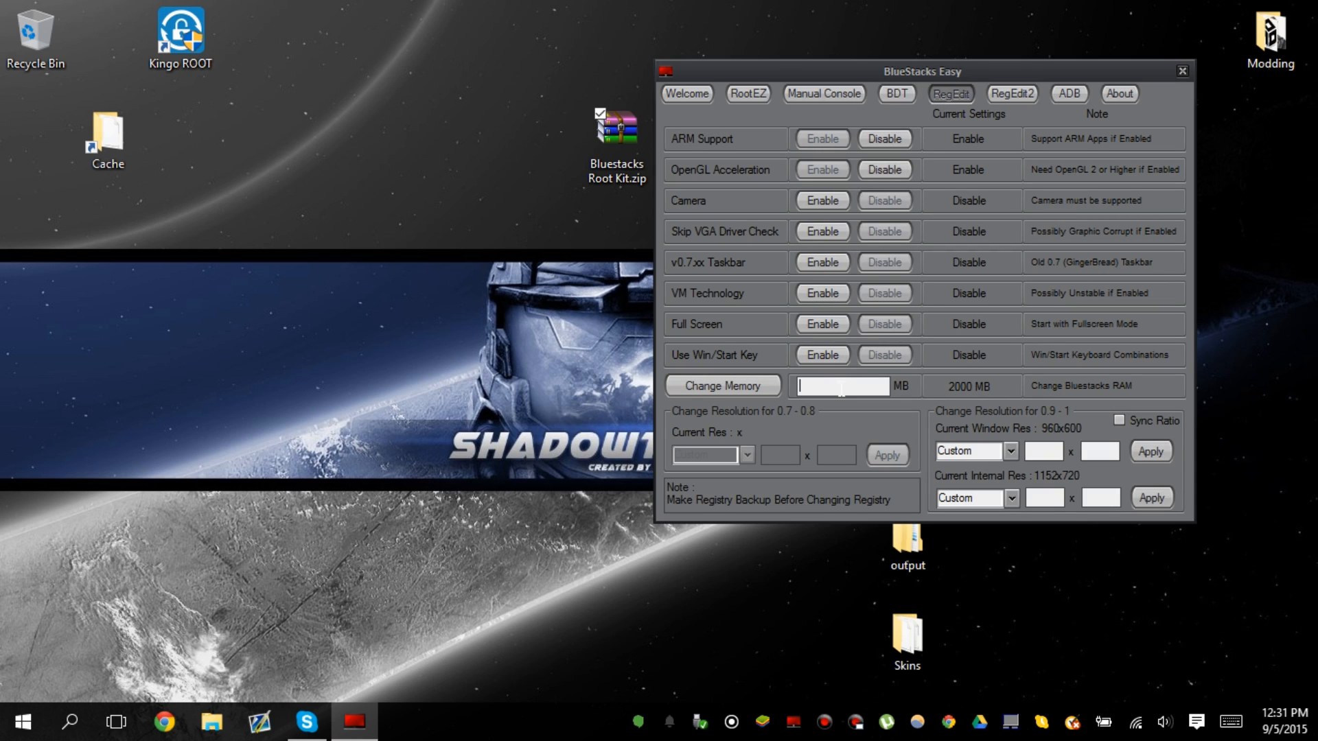
mouse_move(1187, 91)
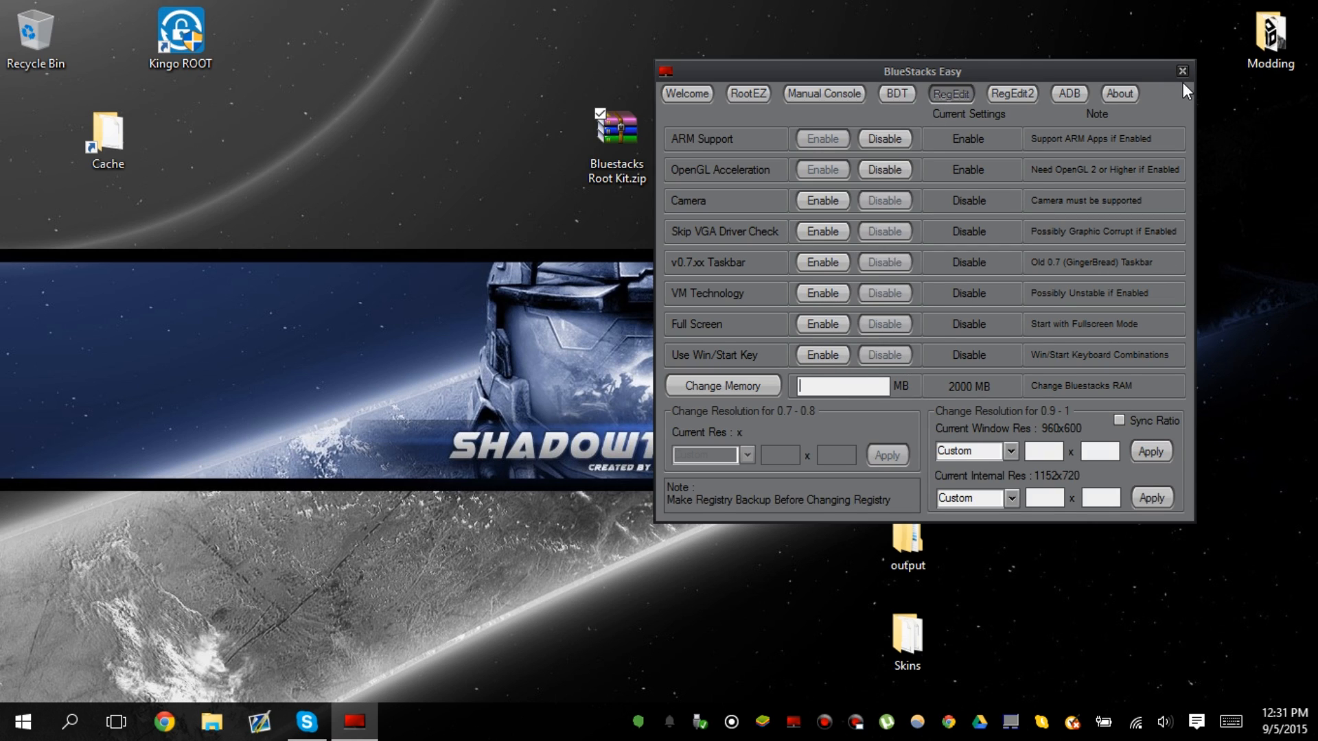
click(1183, 71)
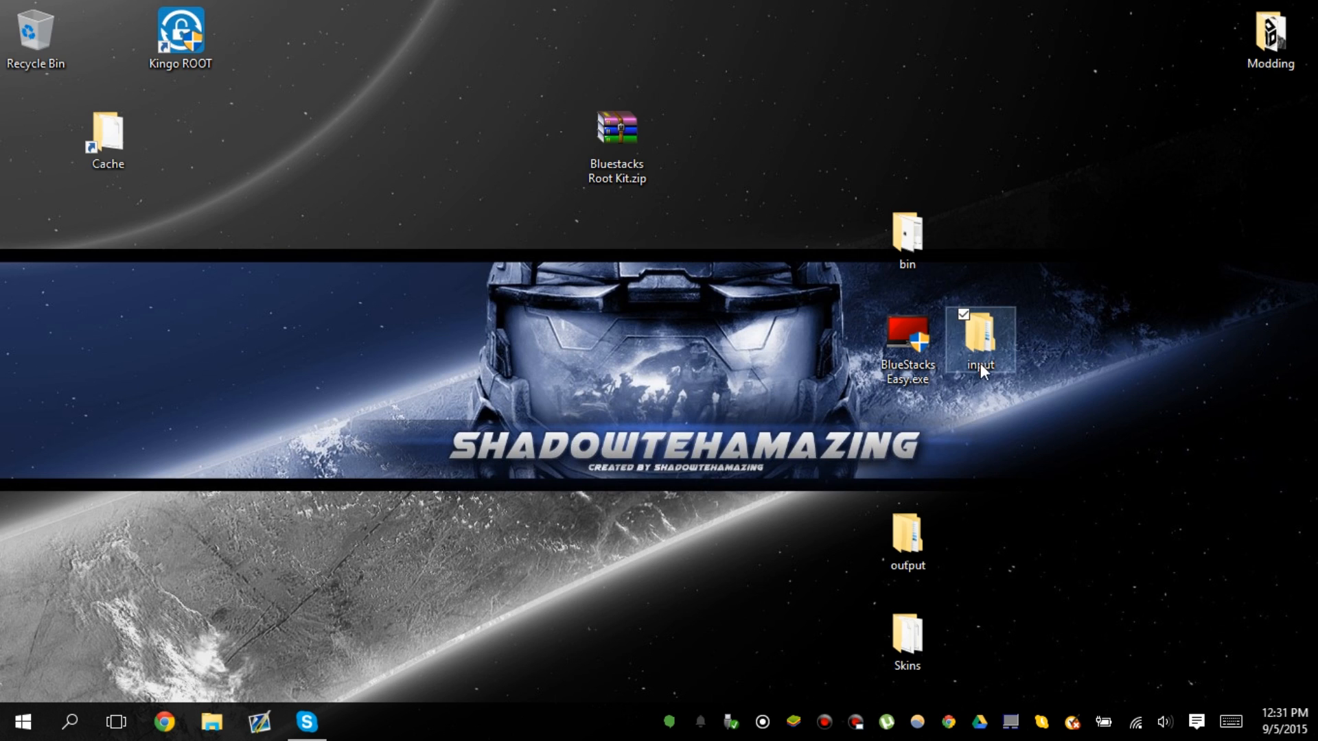
Copy the Data and SDCard sparsefs folders from output into C:\ProgramData\BlueStacks\Android after quitting BlueStacks.
double_click(980, 340)
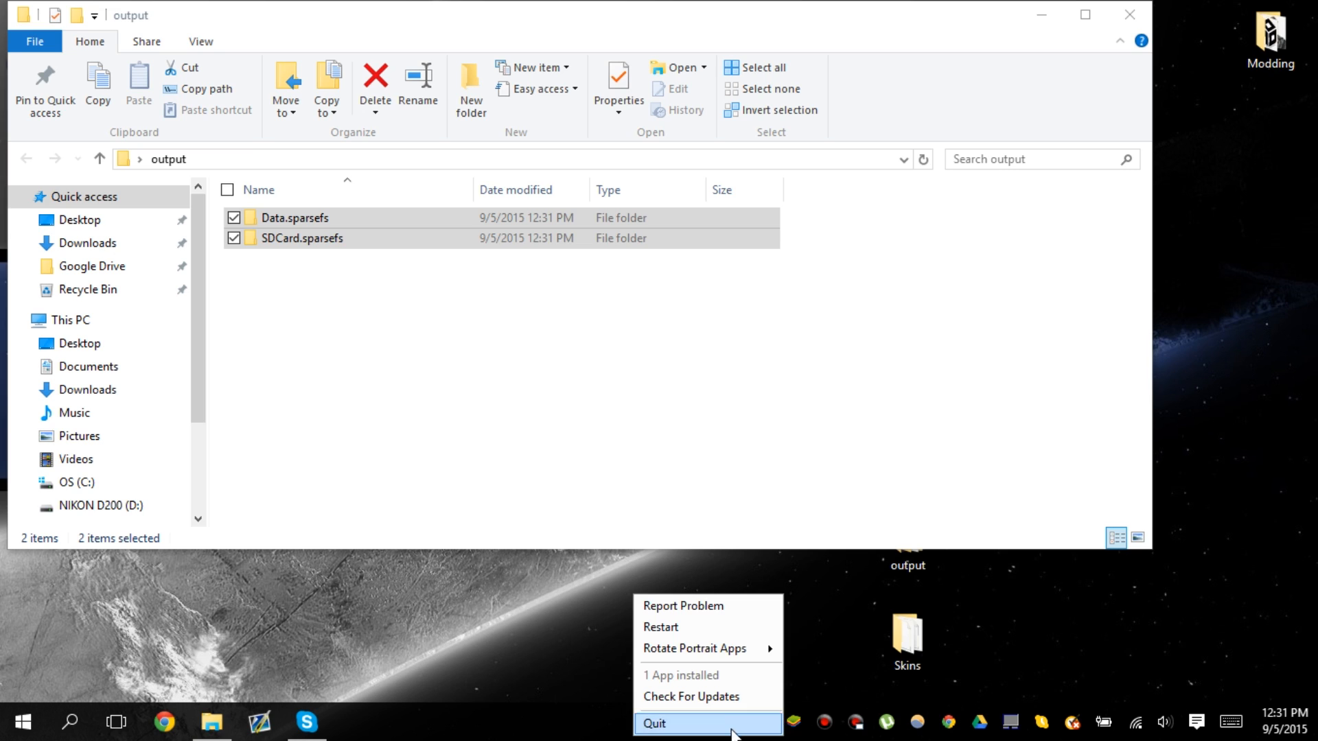
click(654, 723)
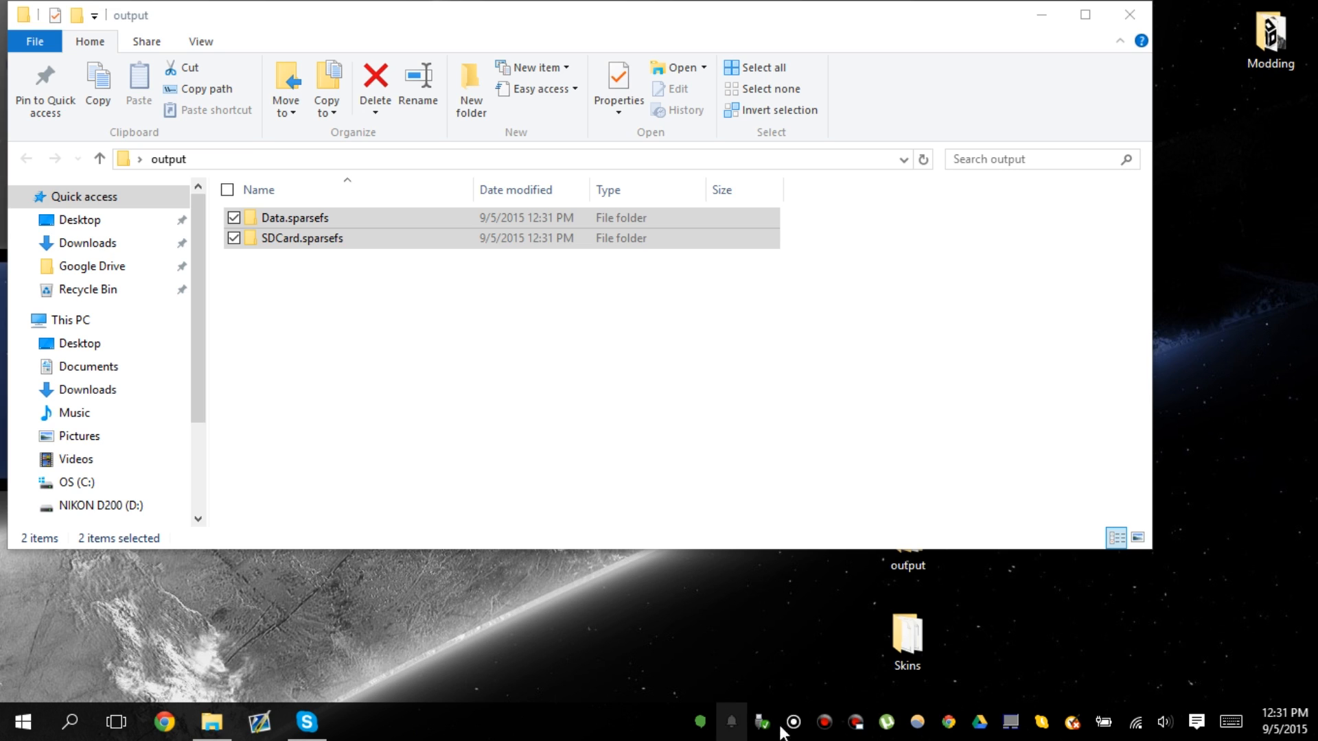
click(75, 482)
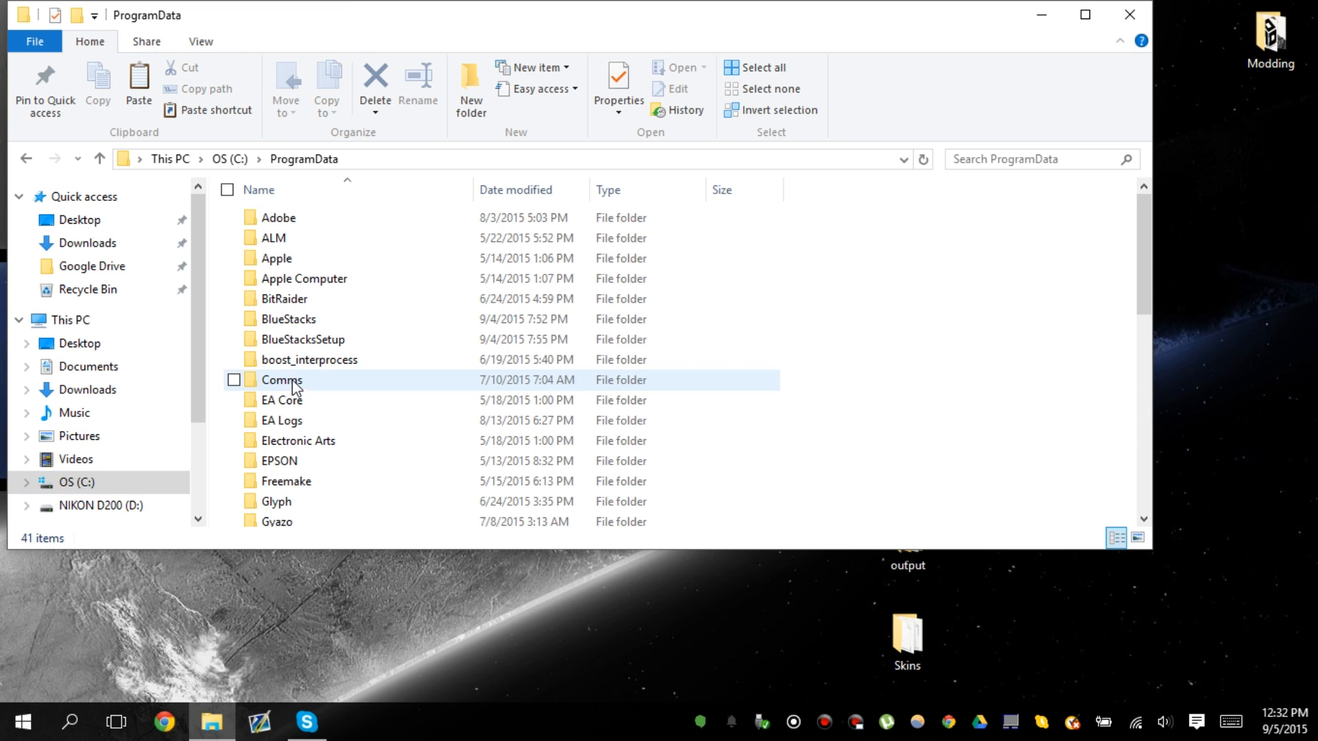
double_click(290, 318)
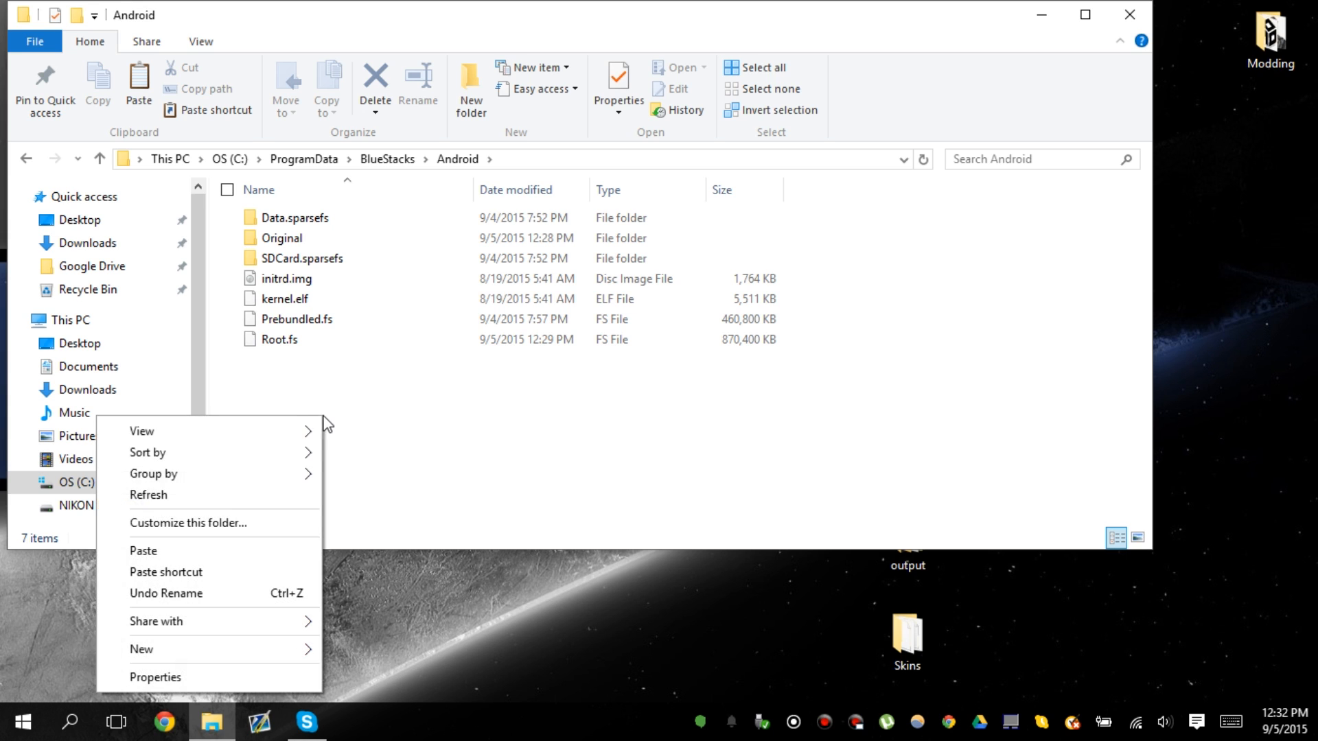
click(143, 551)
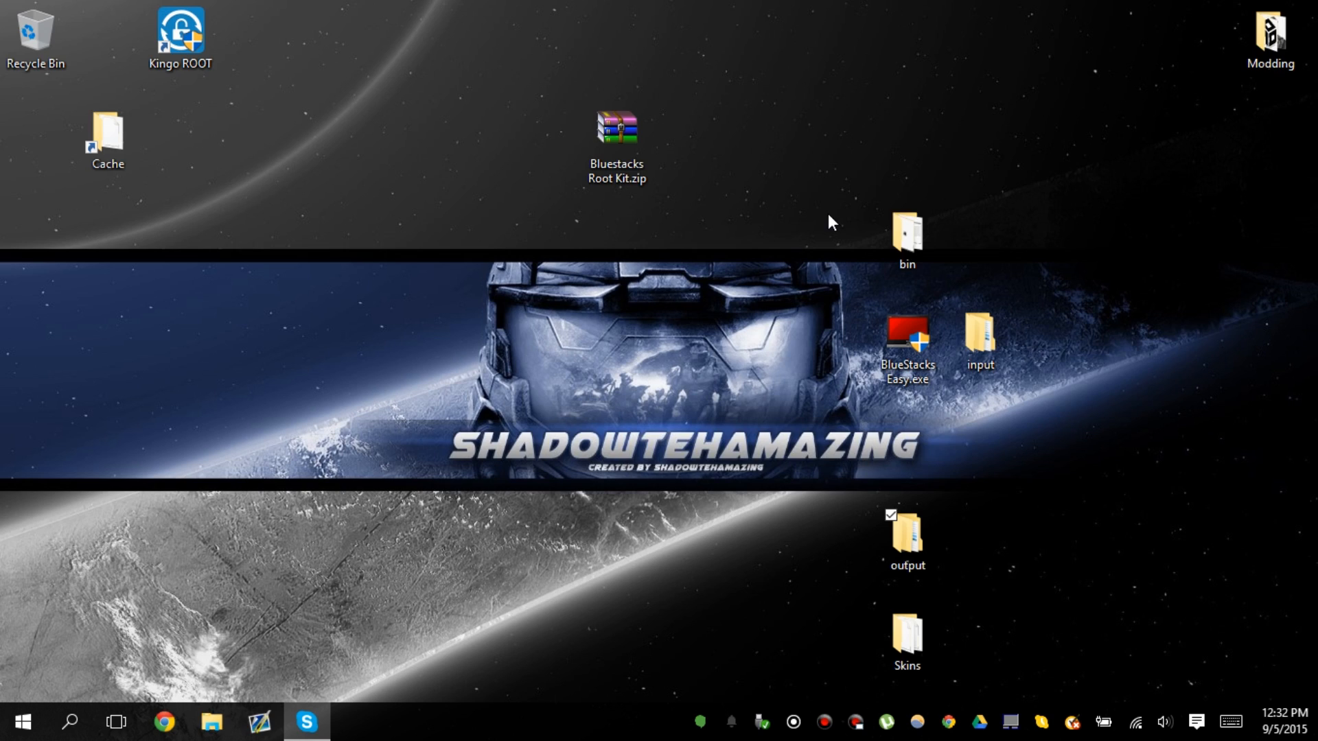
mouse_move(799, 236)
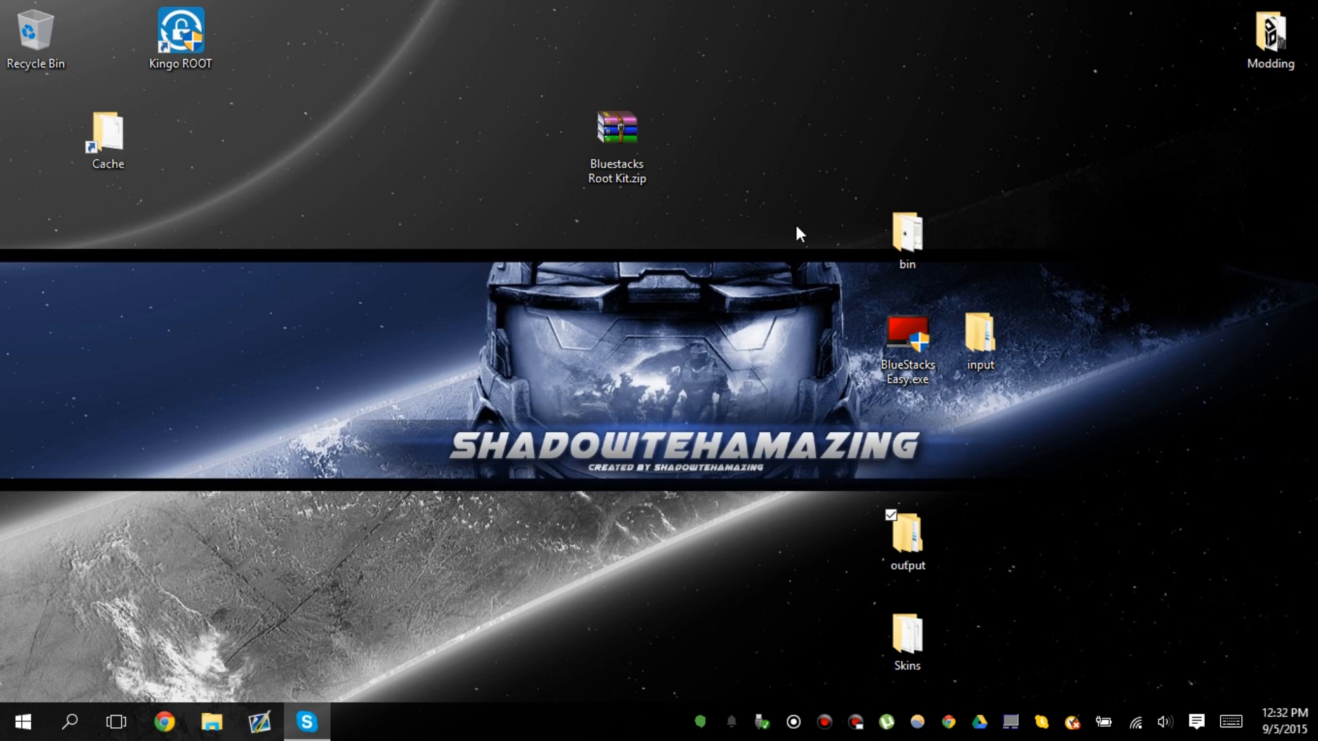